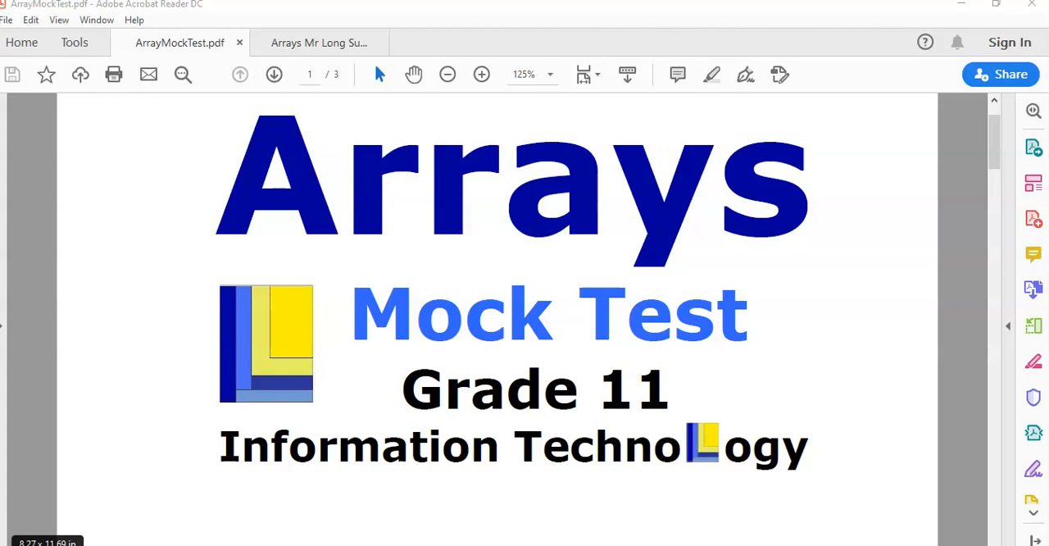
Scroll the Arrays mock test PDF down to Question 1 about the team and results arrays
scroll(down, 3)
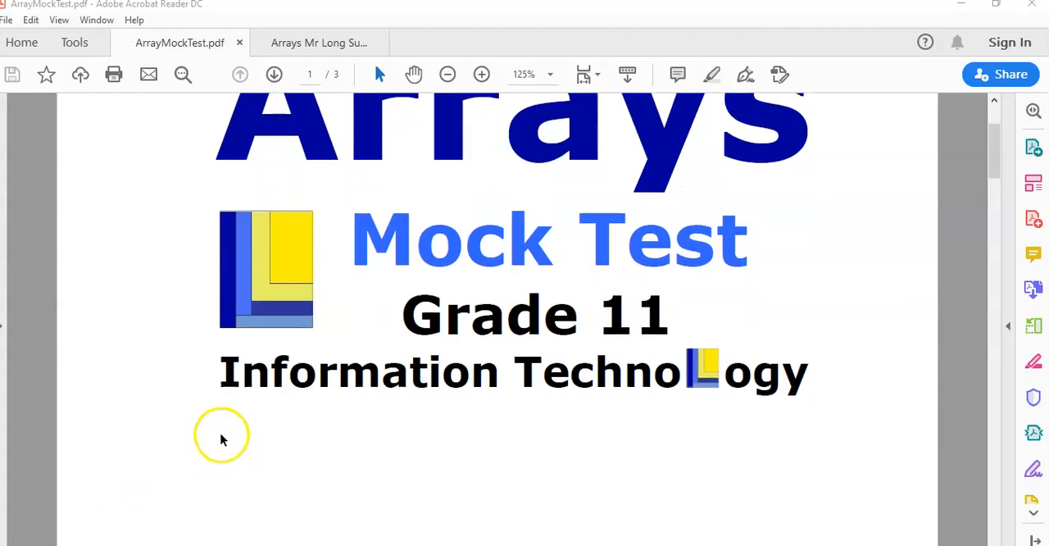
scroll(down, 3)
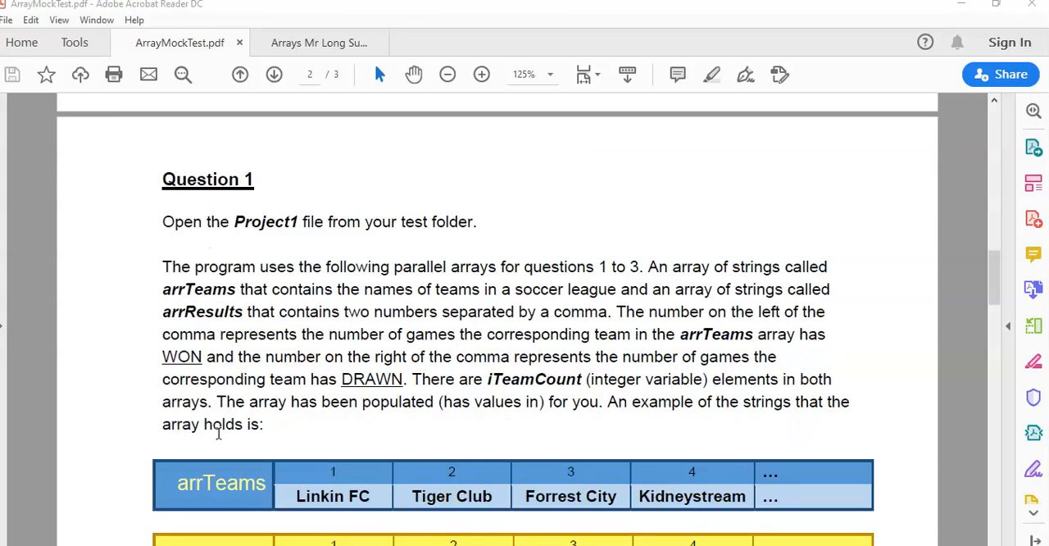
mouse_move(426, 279)
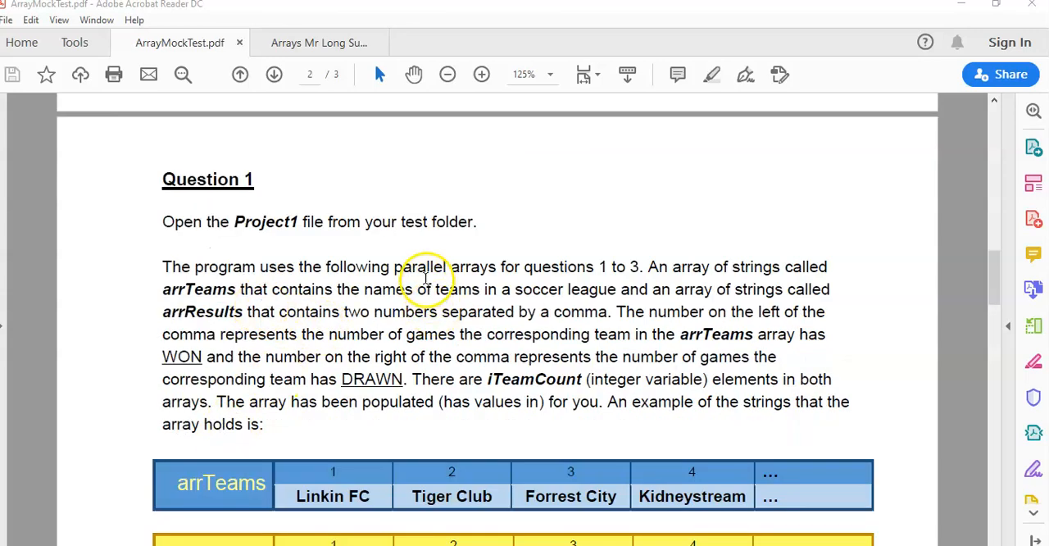
mouse_move(600, 270)
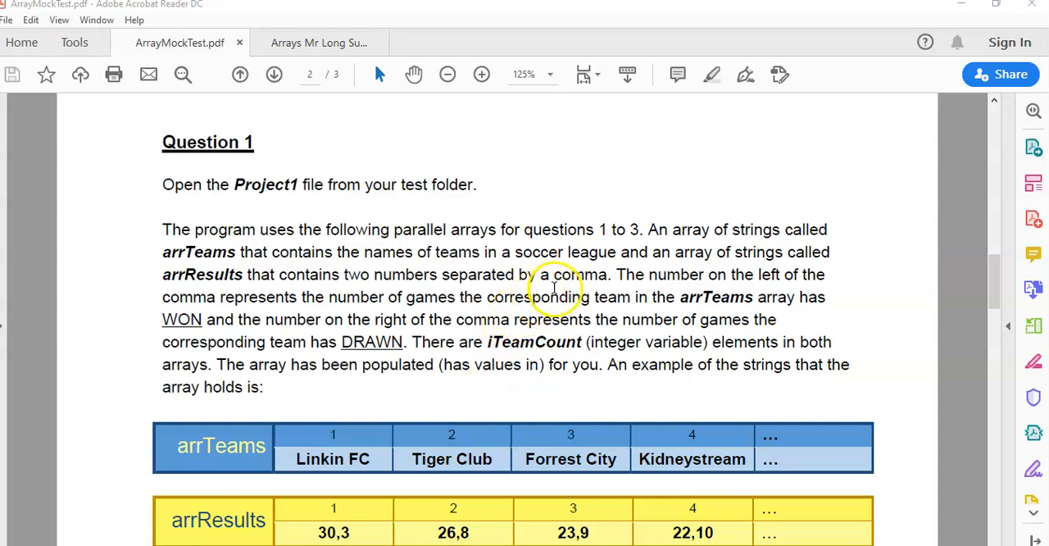
mouse_move(213, 252)
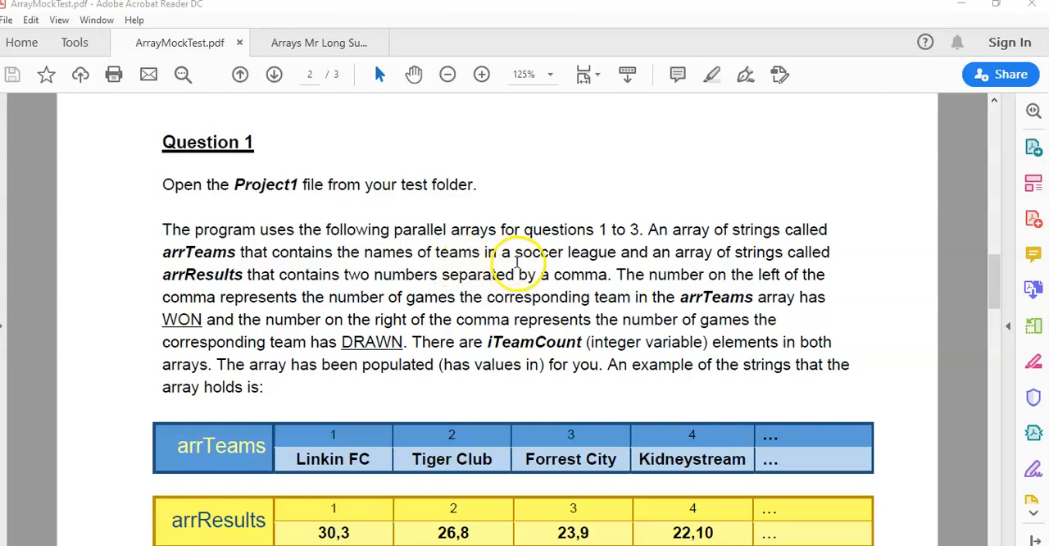
mouse_move(615, 291)
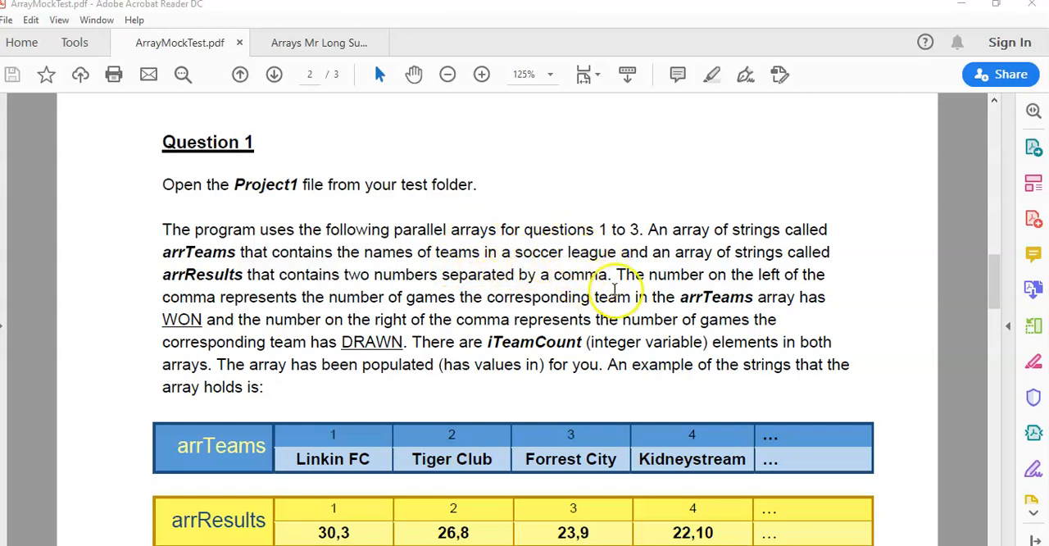
mouse_move(731, 265)
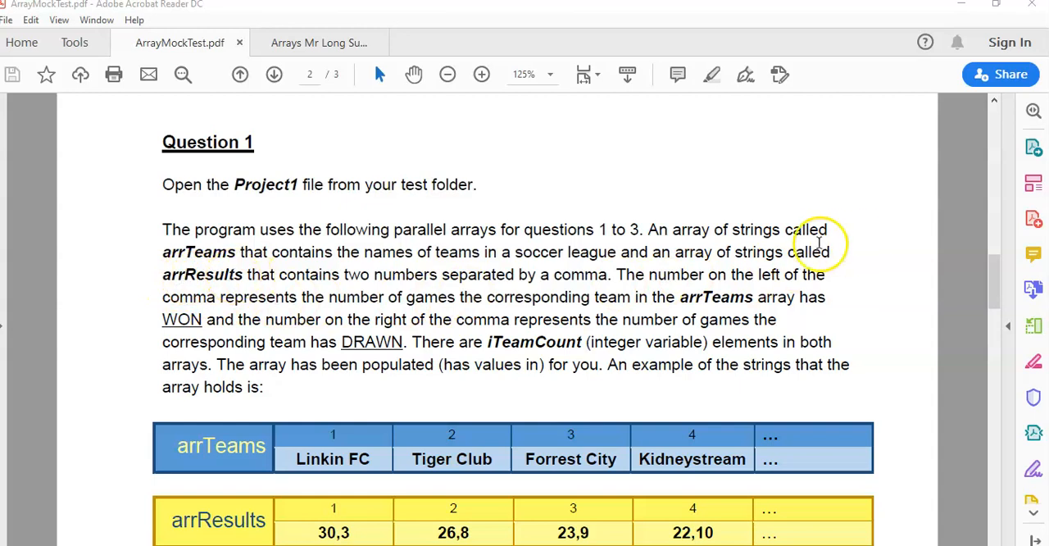
mouse_move(327, 291)
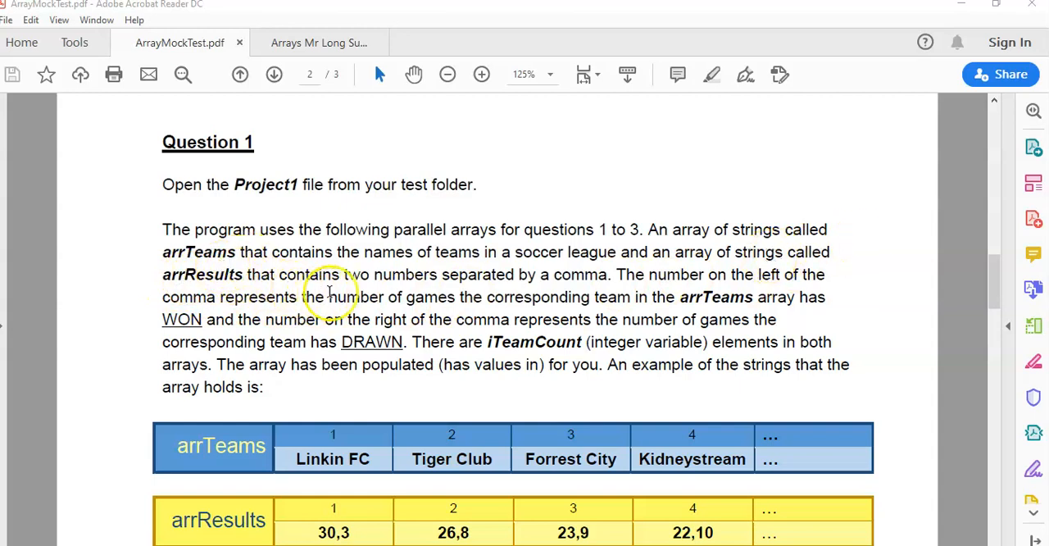
mouse_move(472, 275)
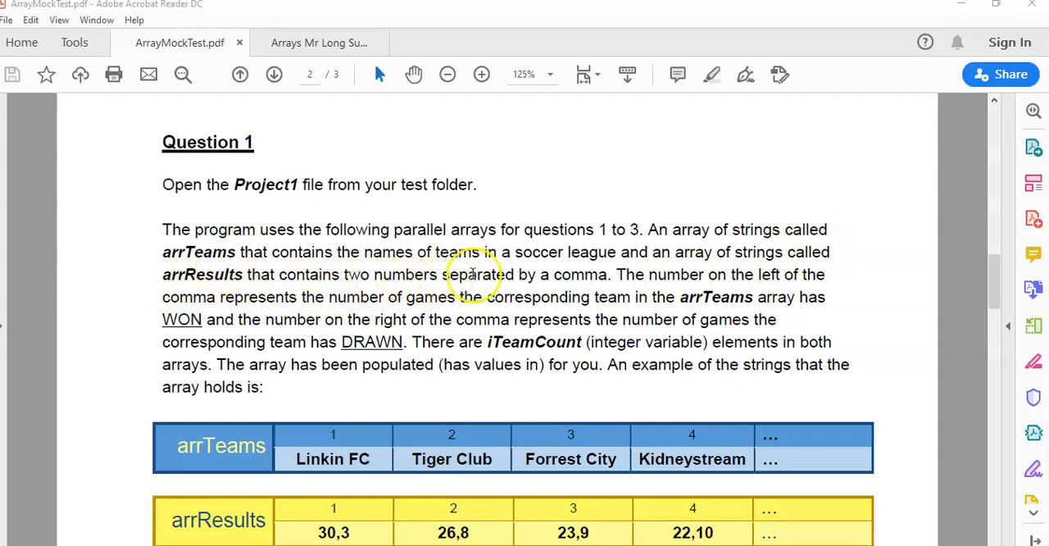
mouse_move(583, 275)
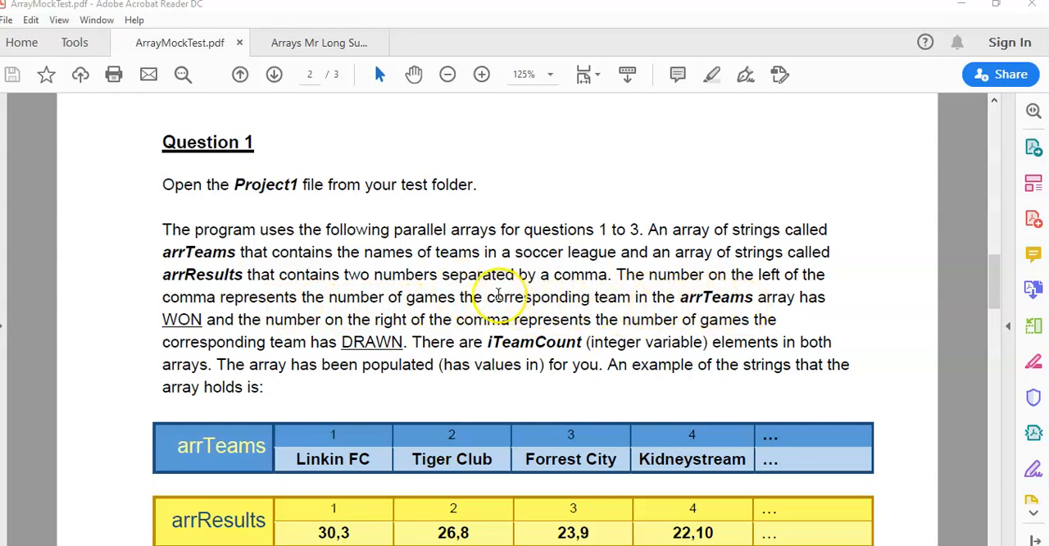
mouse_move(479, 285)
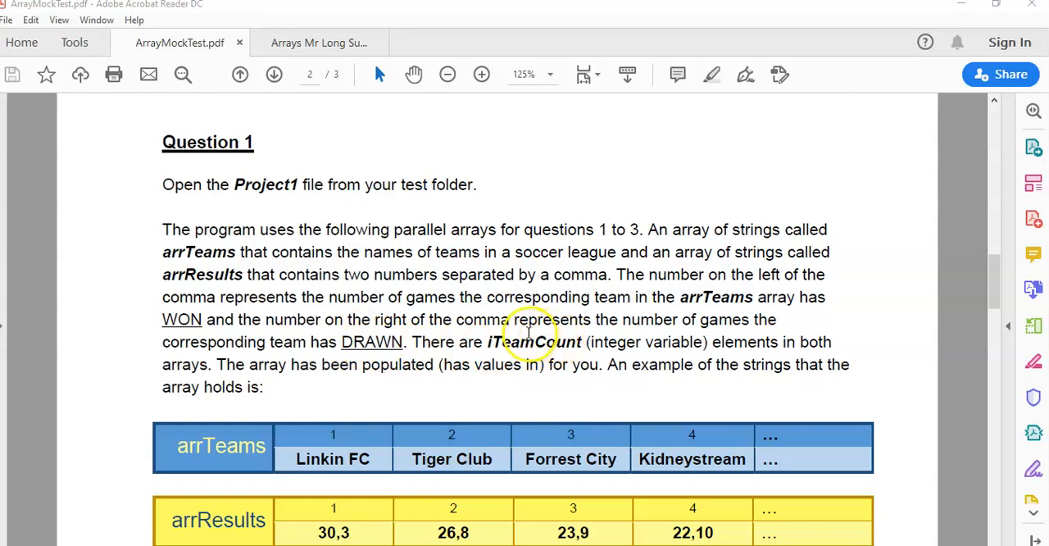
mouse_move(574, 343)
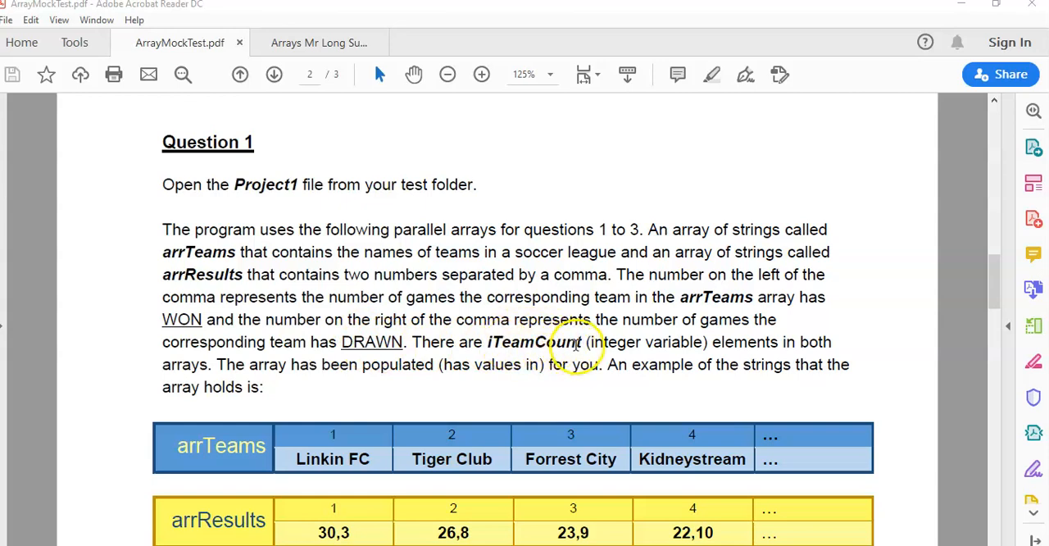
mouse_move(623, 343)
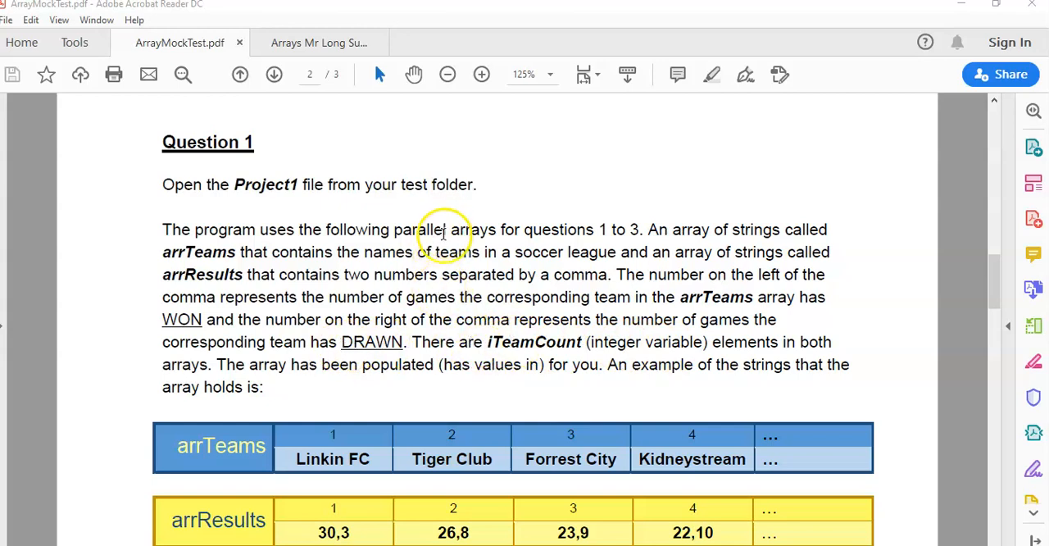
mouse_move(514, 282)
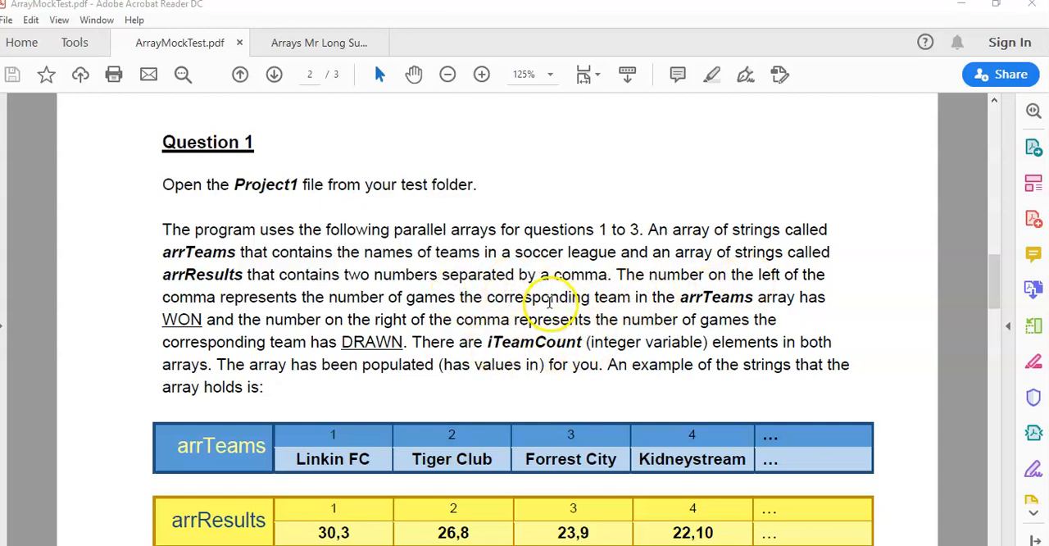
scroll(down, 3)
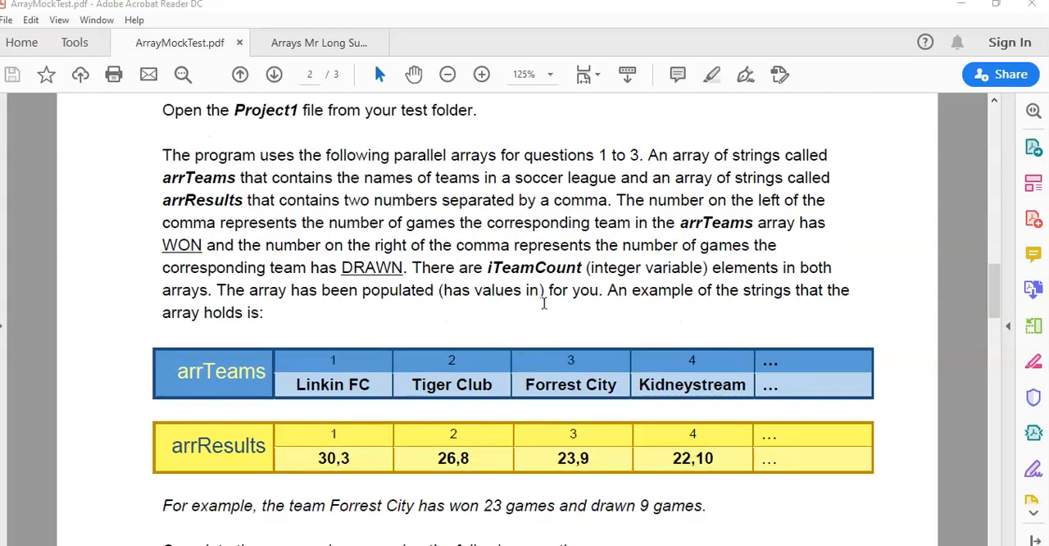
scroll(down, 3)
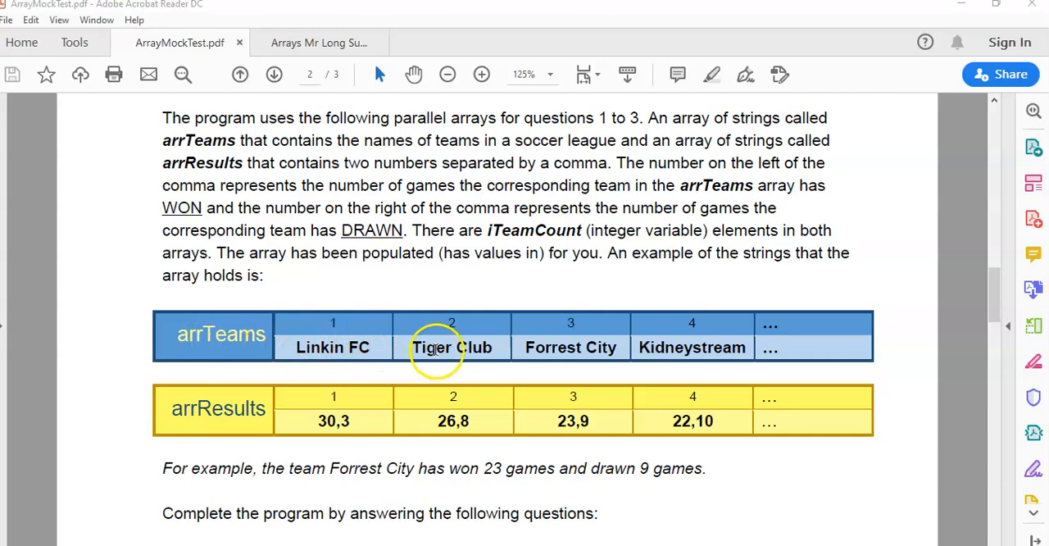
mouse_move(367, 361)
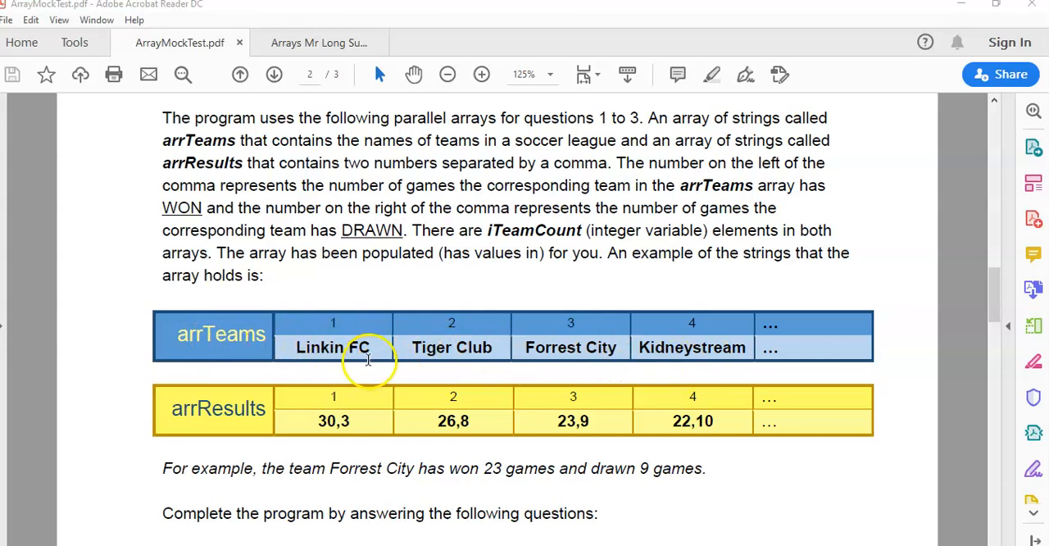
mouse_move(453, 346)
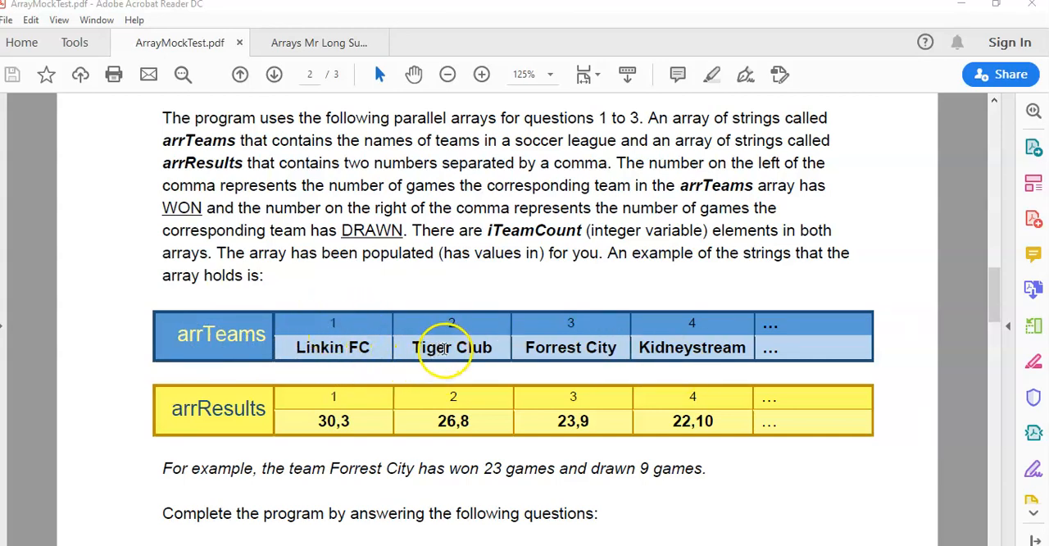
mouse_move(200, 397)
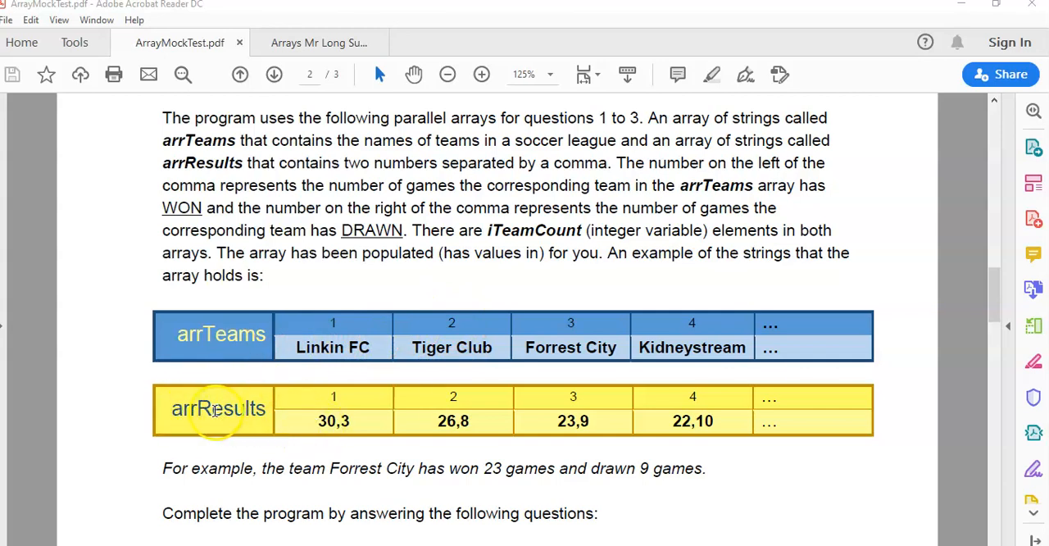
mouse_move(335, 393)
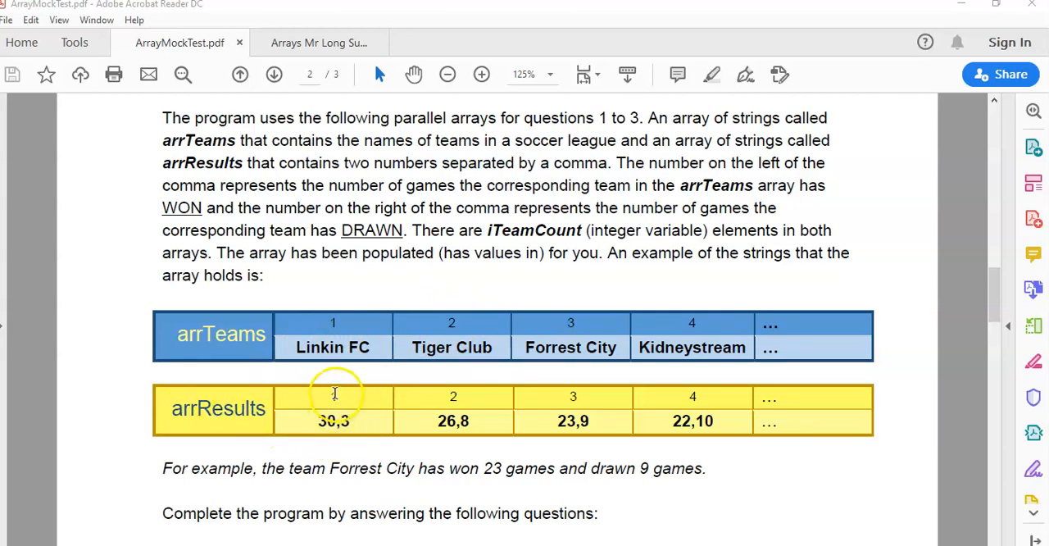
mouse_move(332, 345)
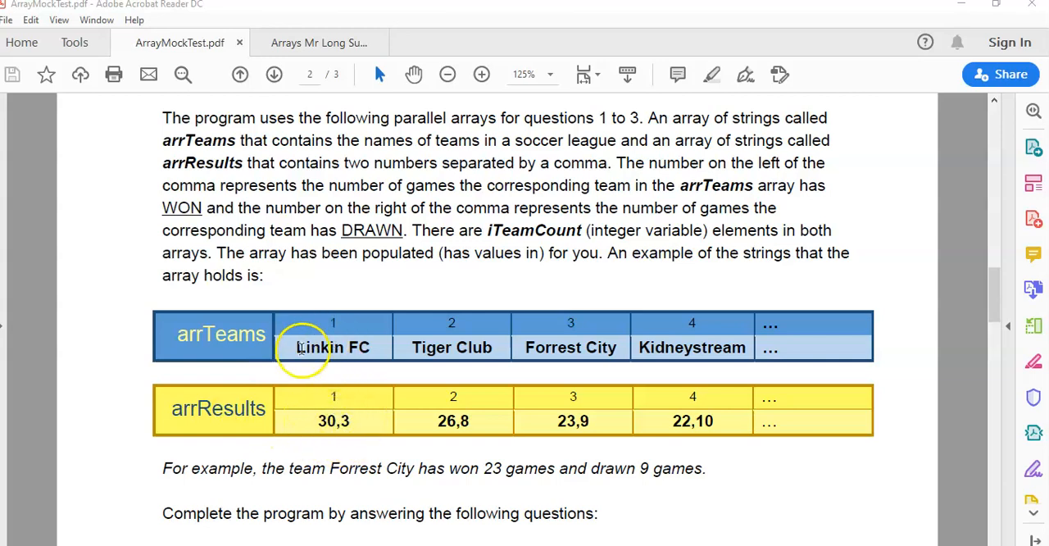
mouse_move(334, 420)
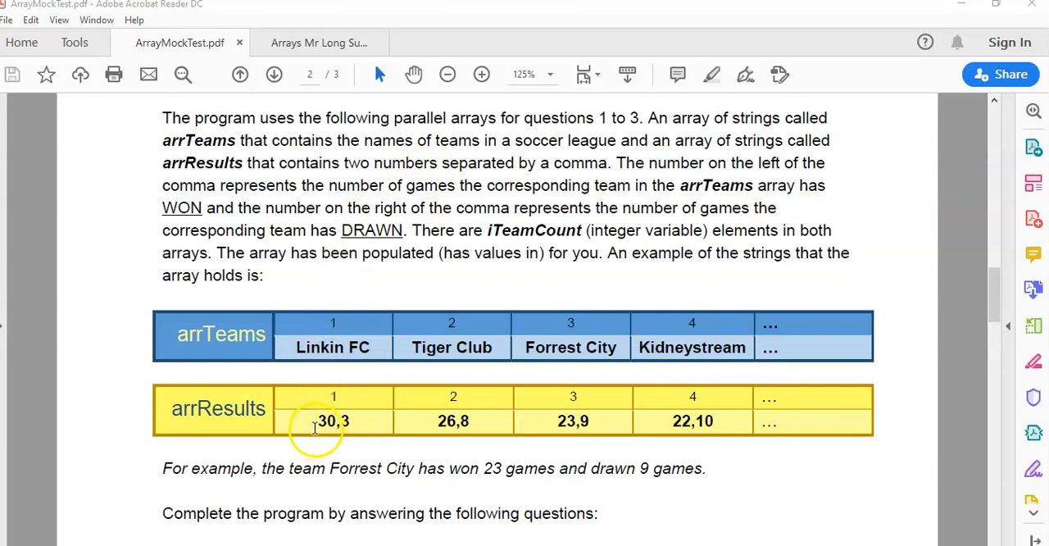
mouse_move(303, 385)
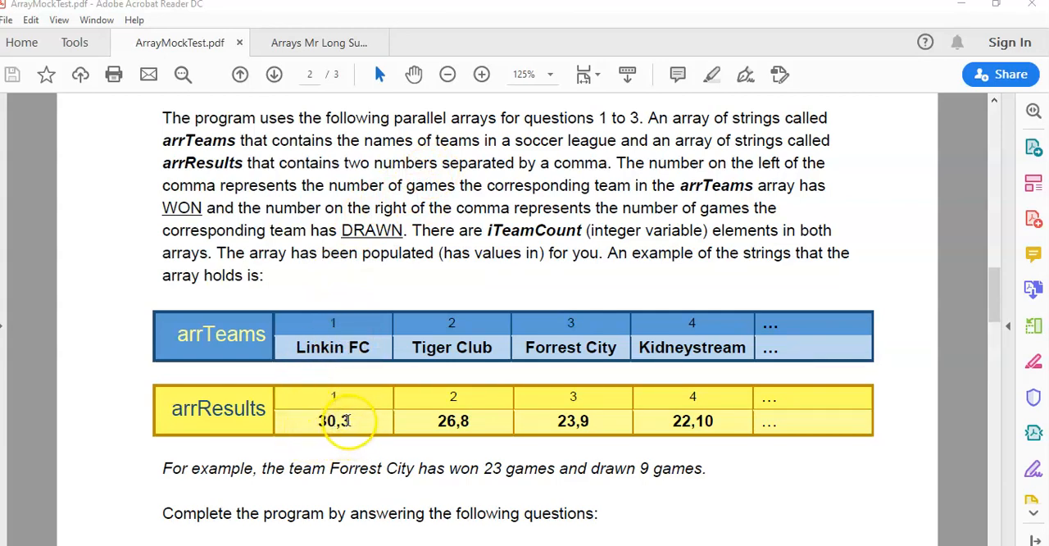
mouse_move(344, 346)
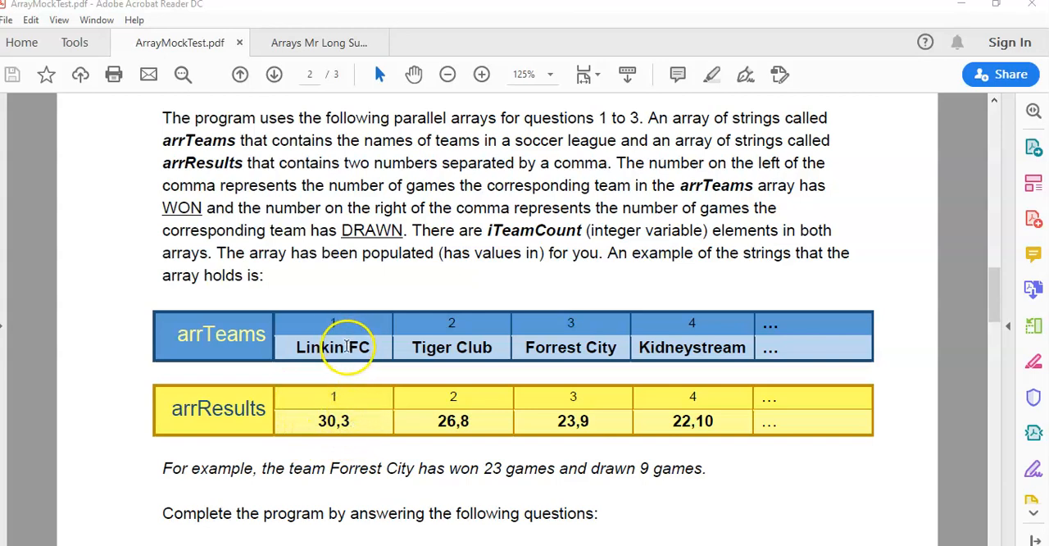
mouse_move(452, 419)
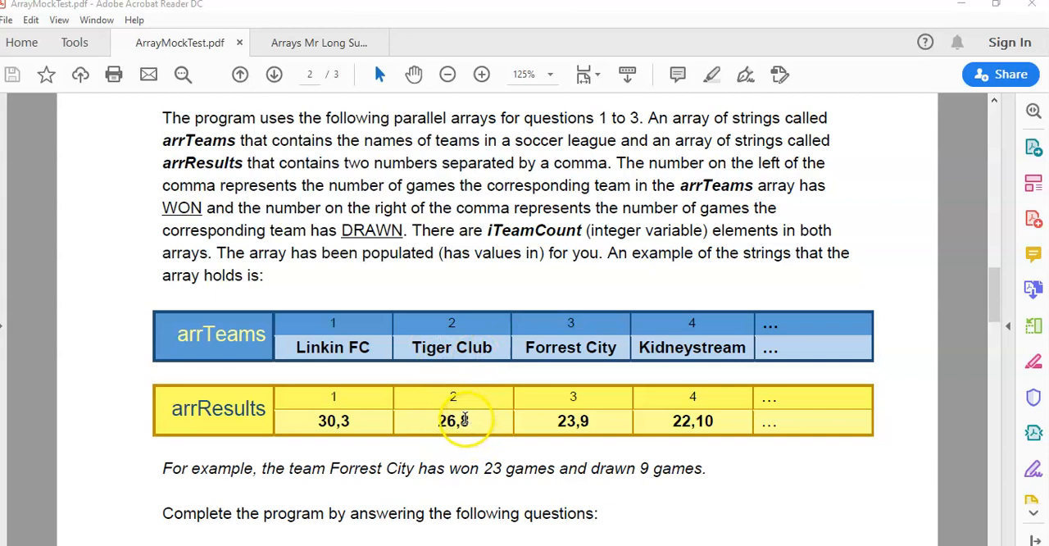
mouse_move(396, 388)
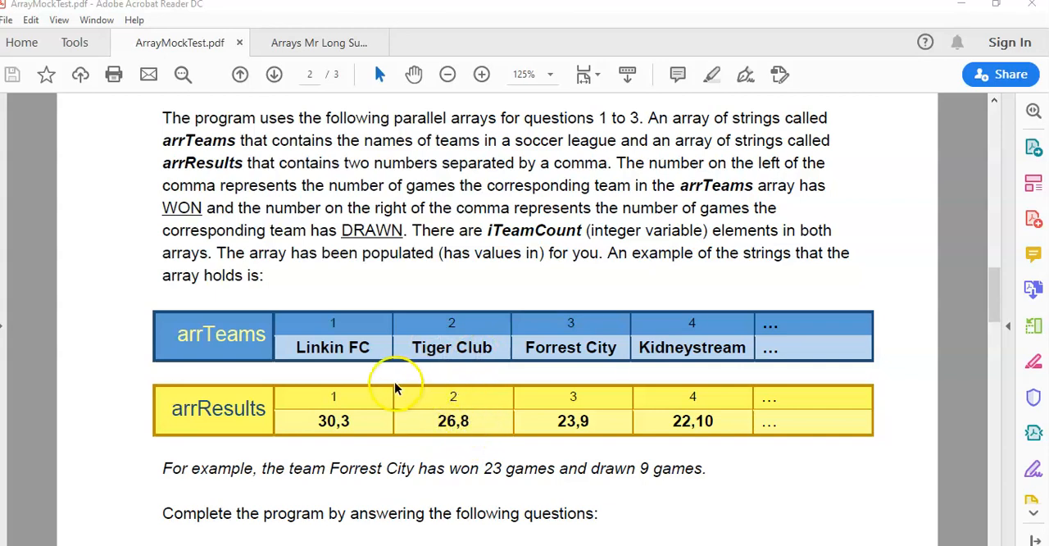
mouse_move(385, 291)
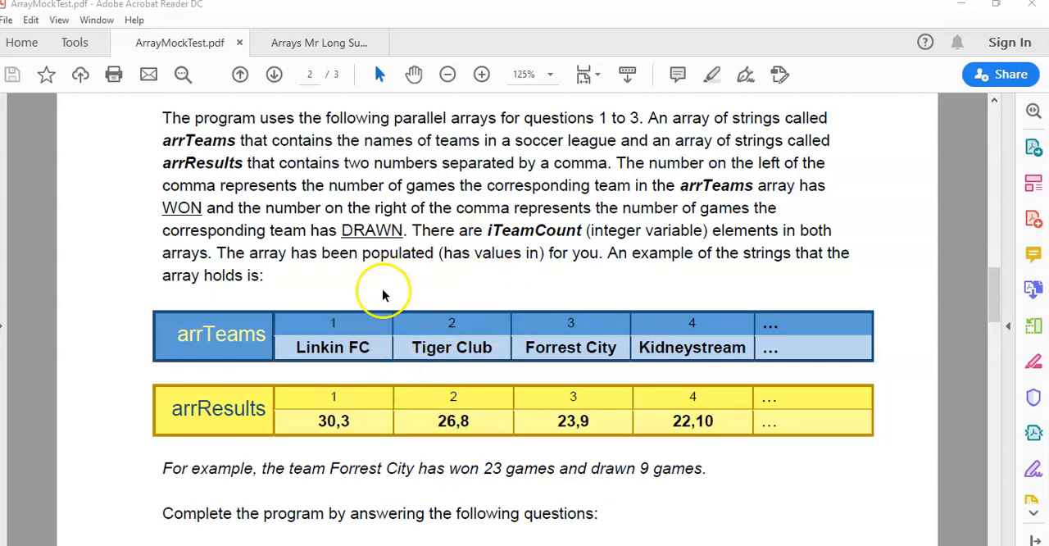
scroll(down, 3)
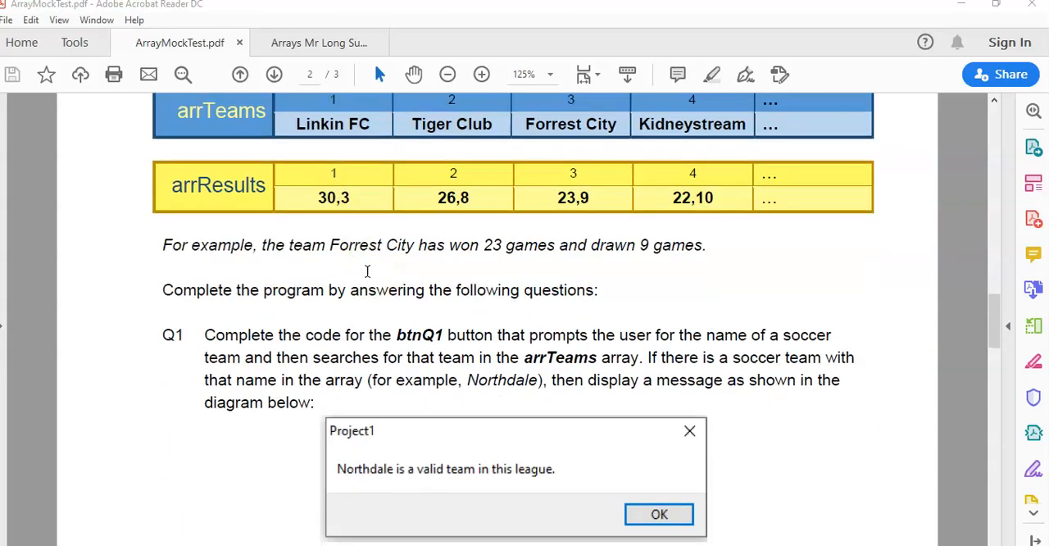
scroll(down, 3)
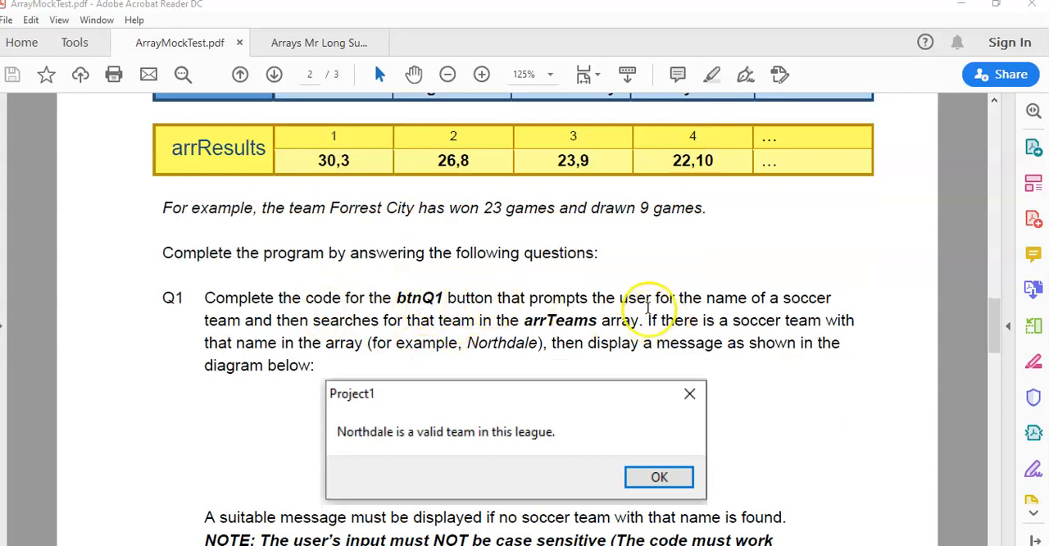
mouse_move(308, 342)
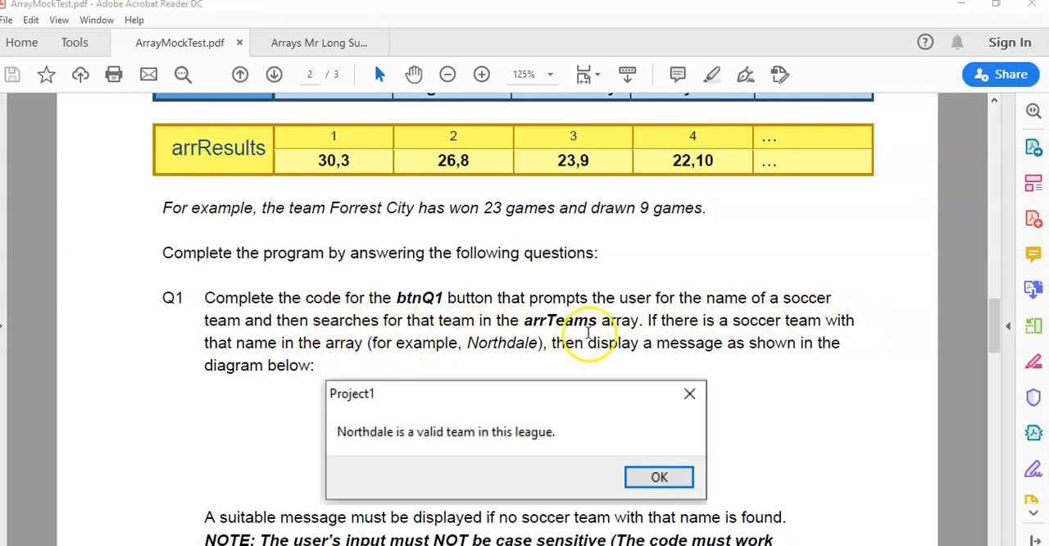
mouse_move(390, 439)
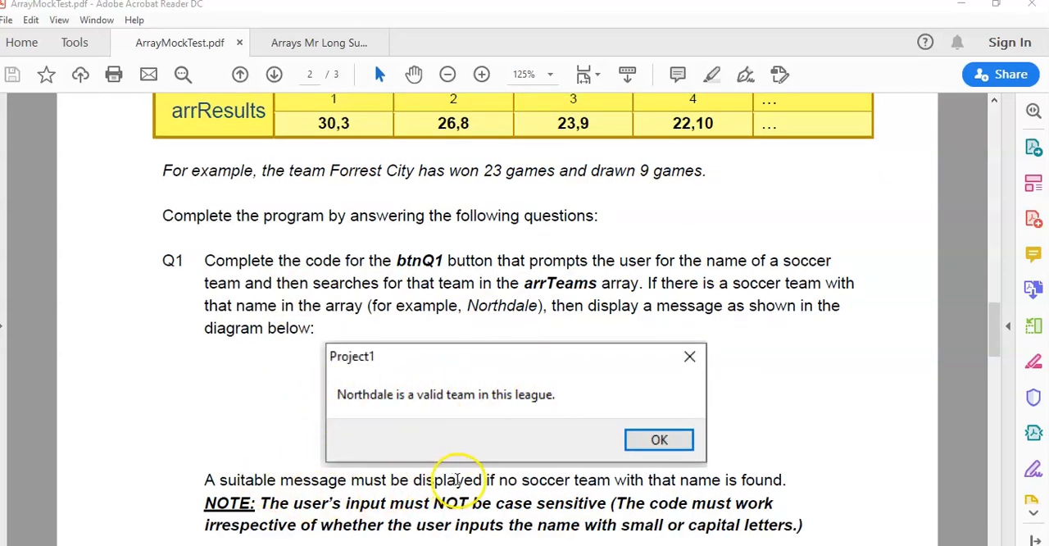
mouse_move(581, 367)
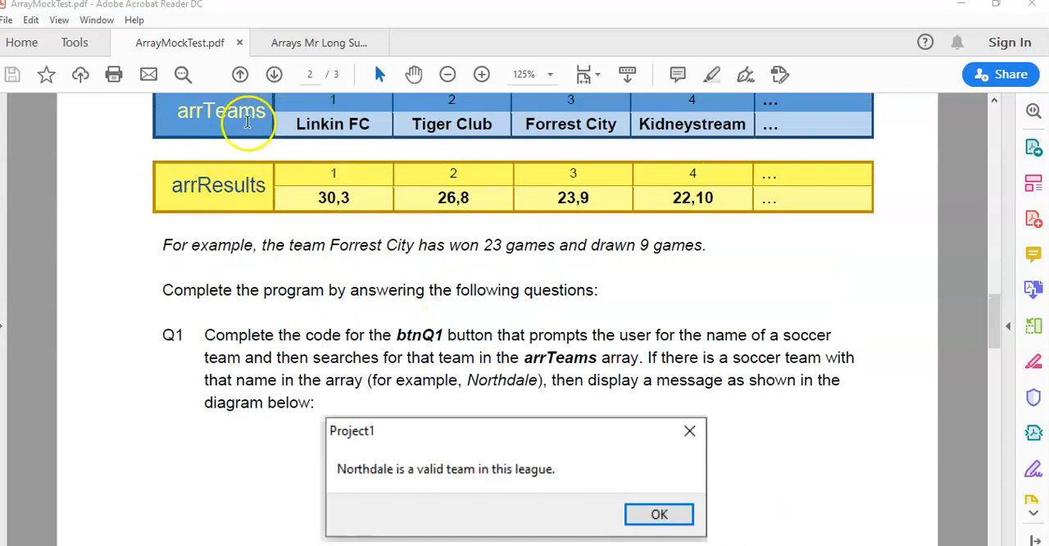
scroll(down, 3)
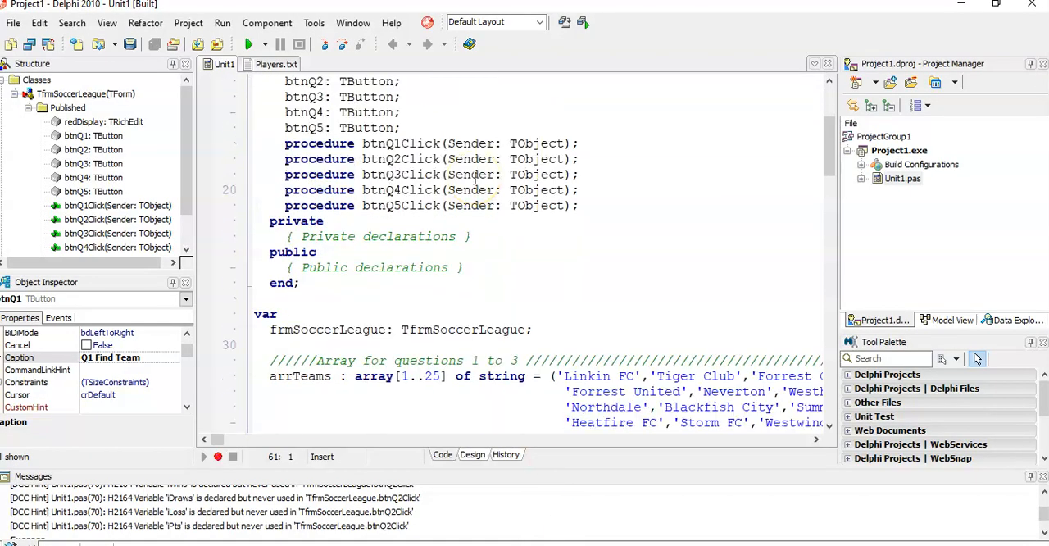
Scroll the Unit1 code down past arrResults and iTeamCount to the btnQ1Click procedure
scroll(down, 3)
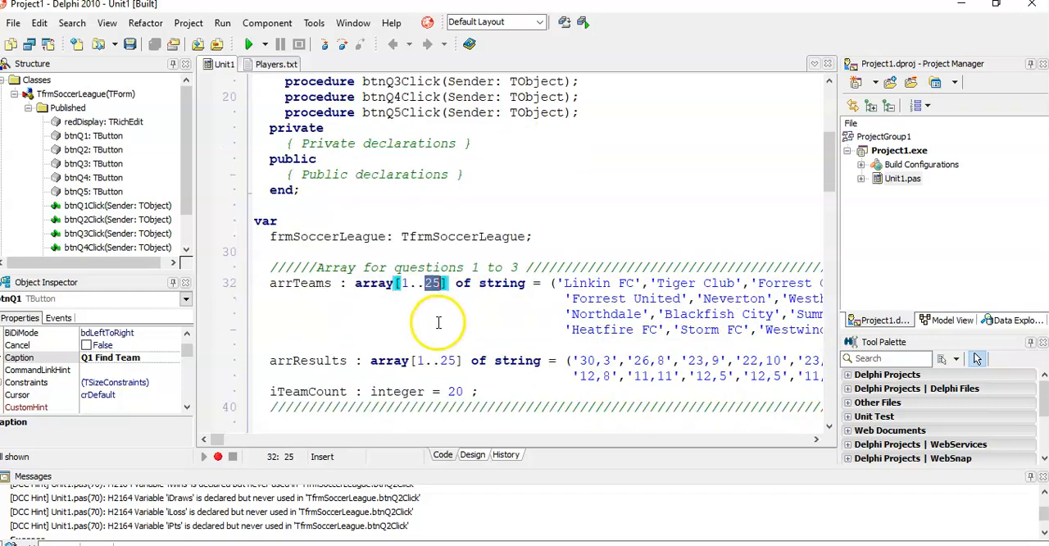
mouse_move(402, 390)
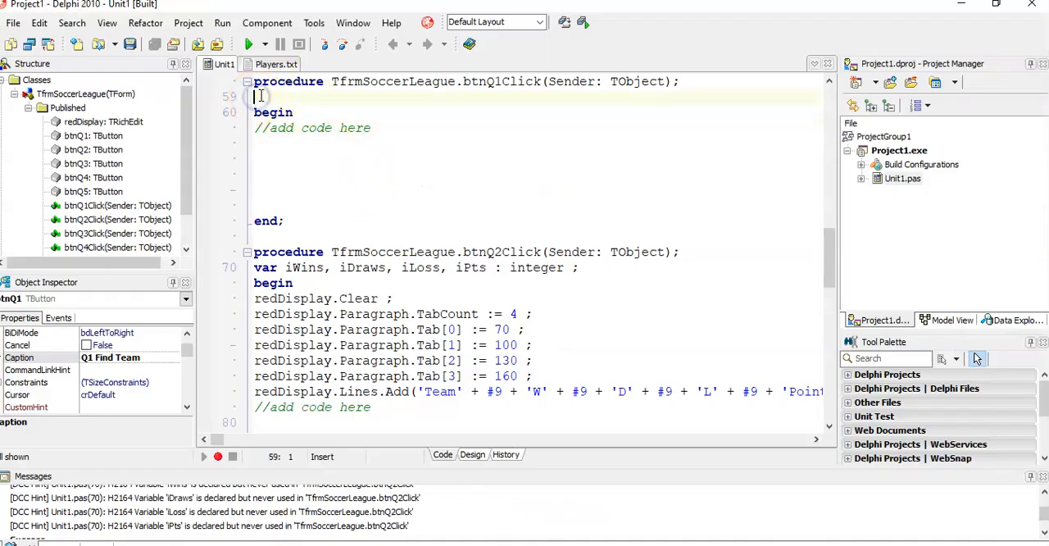
Declare var sInput : string in btnQ1Click
text(var sInput)
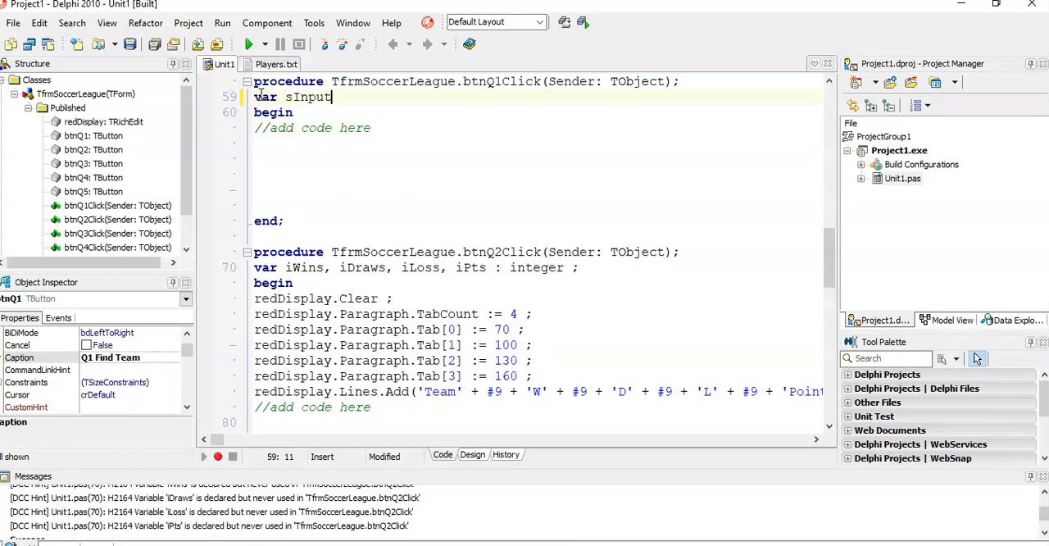
text(: string ;)
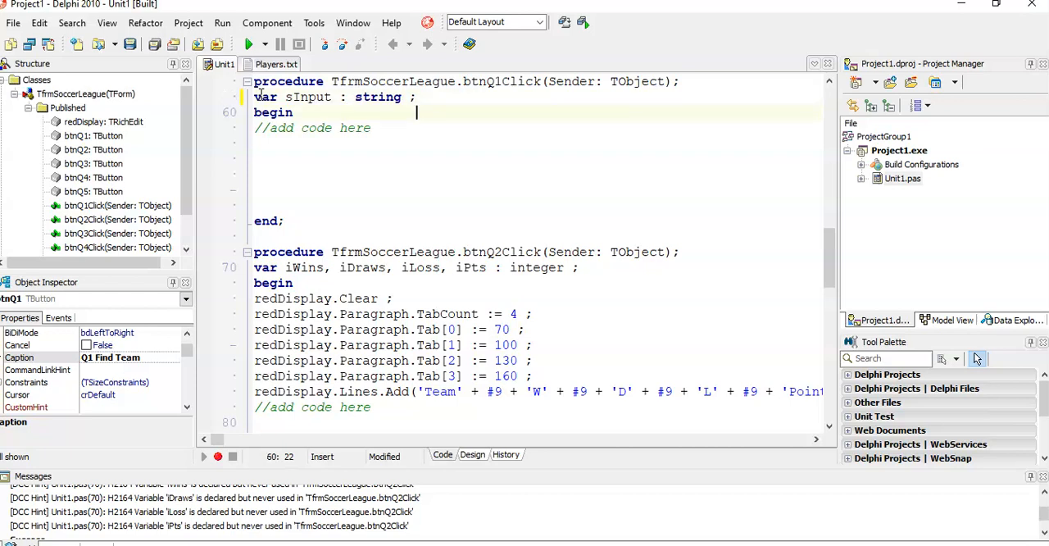
Assign sInput := inputbox('Name','Enter name of team:','Northdale');
text(s)
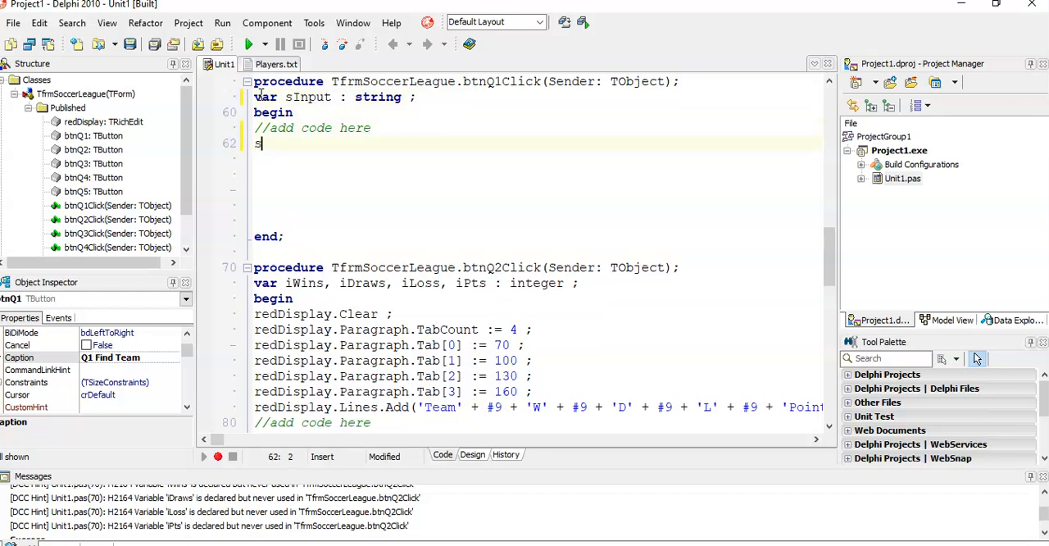
text(Input := in)
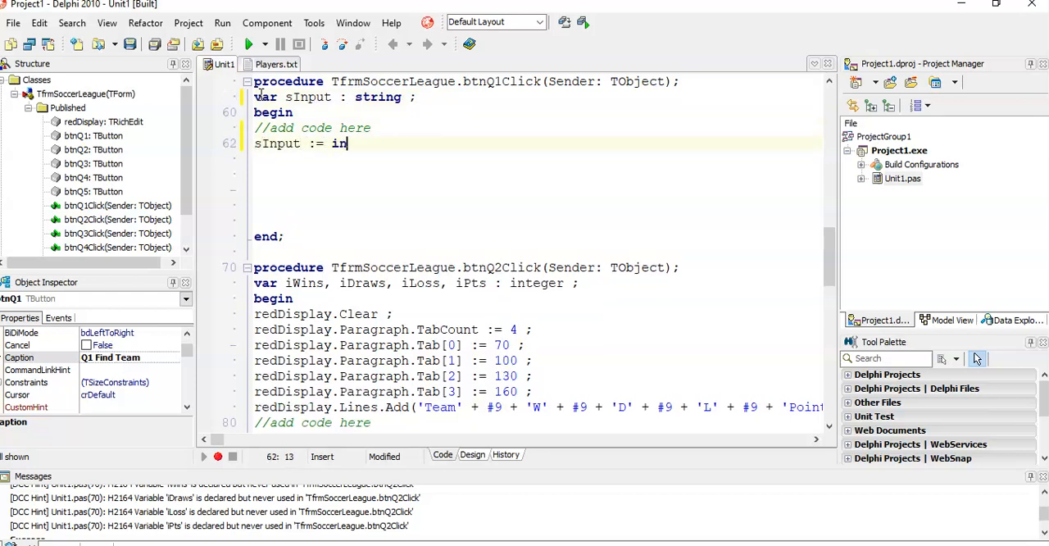
text(putbox ()
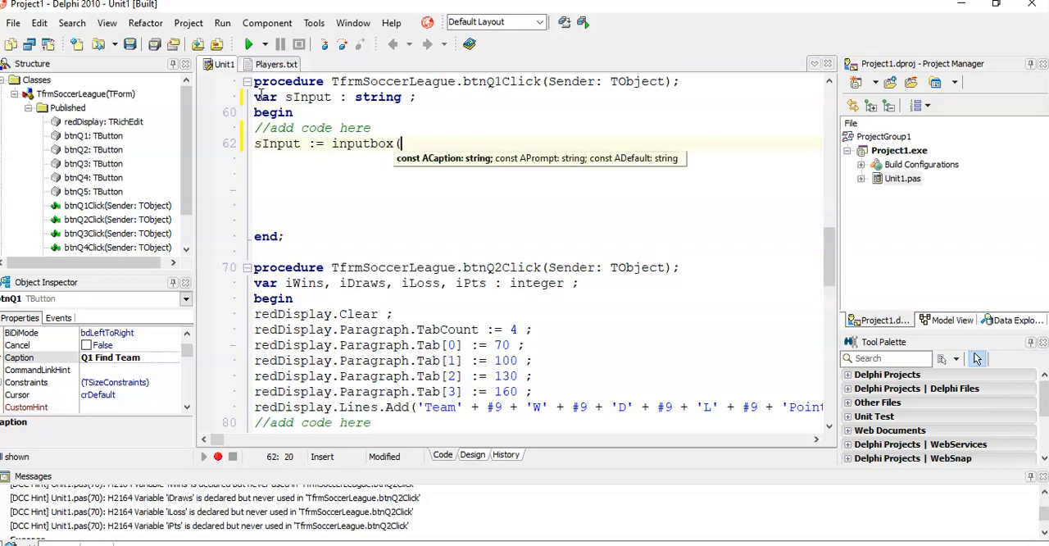
text('Name', ')
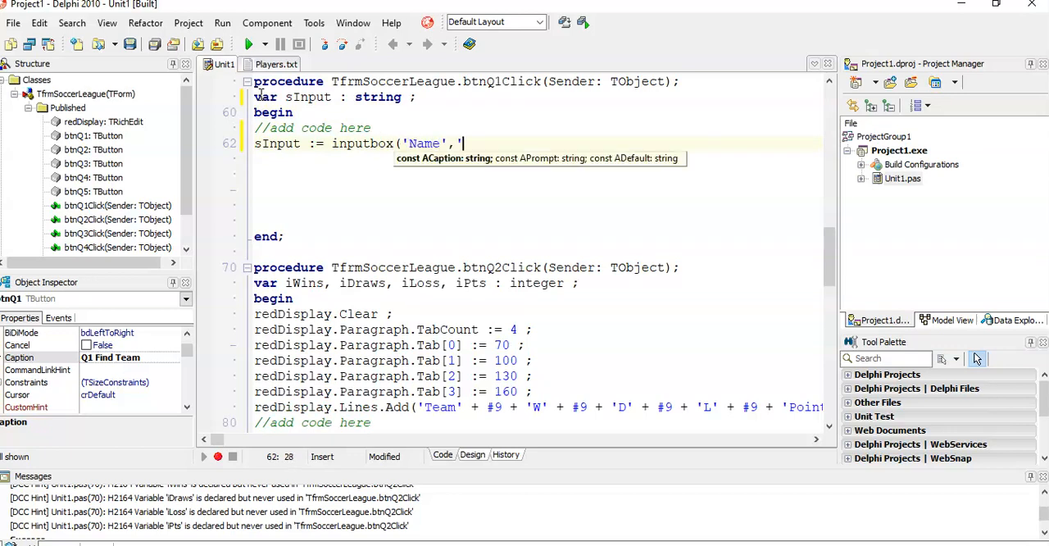
text(Enter name of)
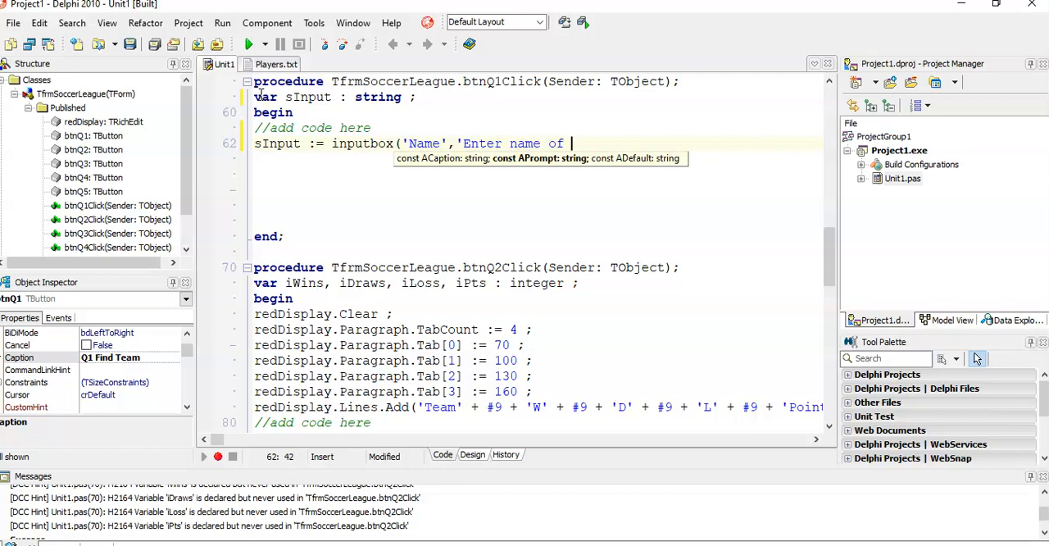
text(team: ')
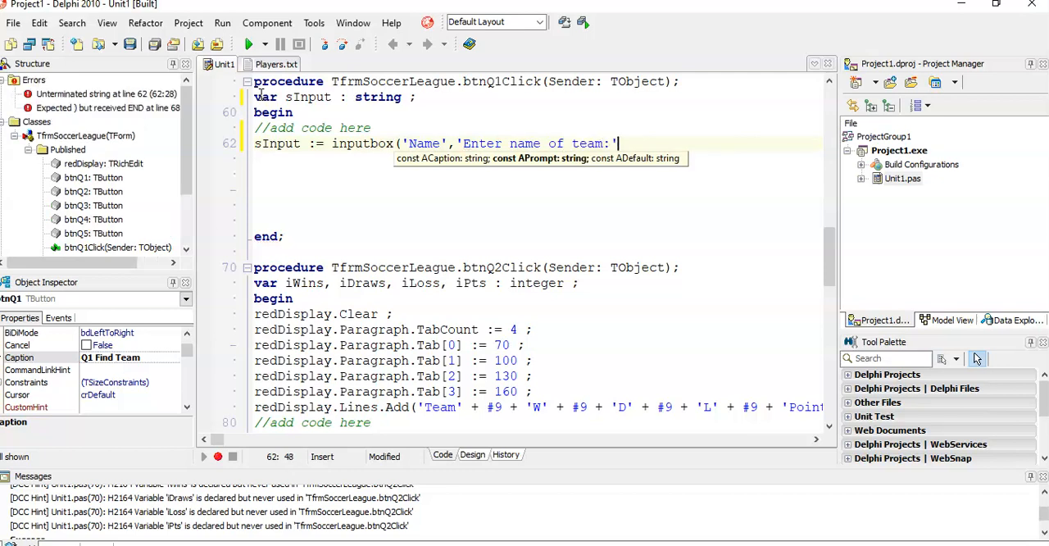
text(,'')
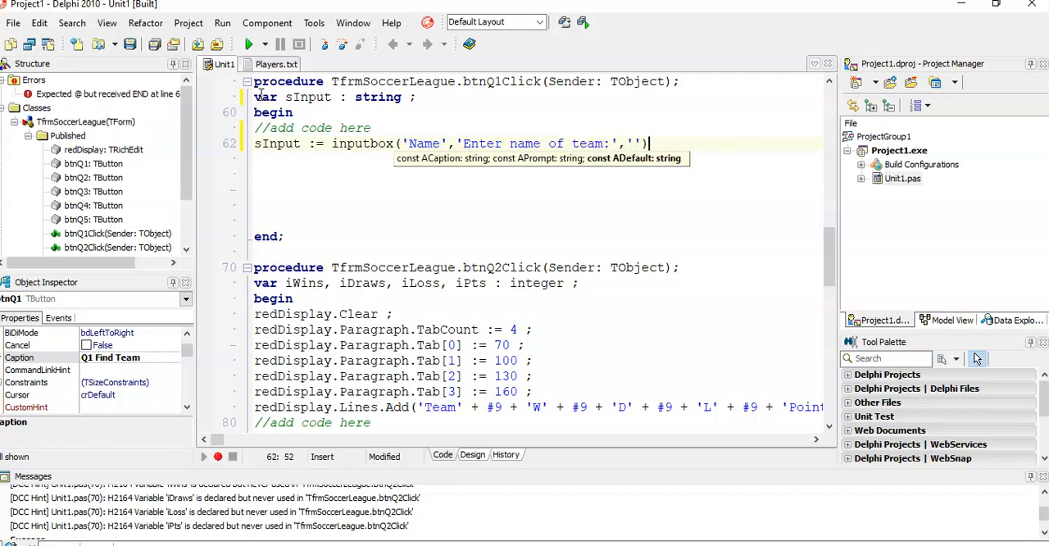
text(Northdale)
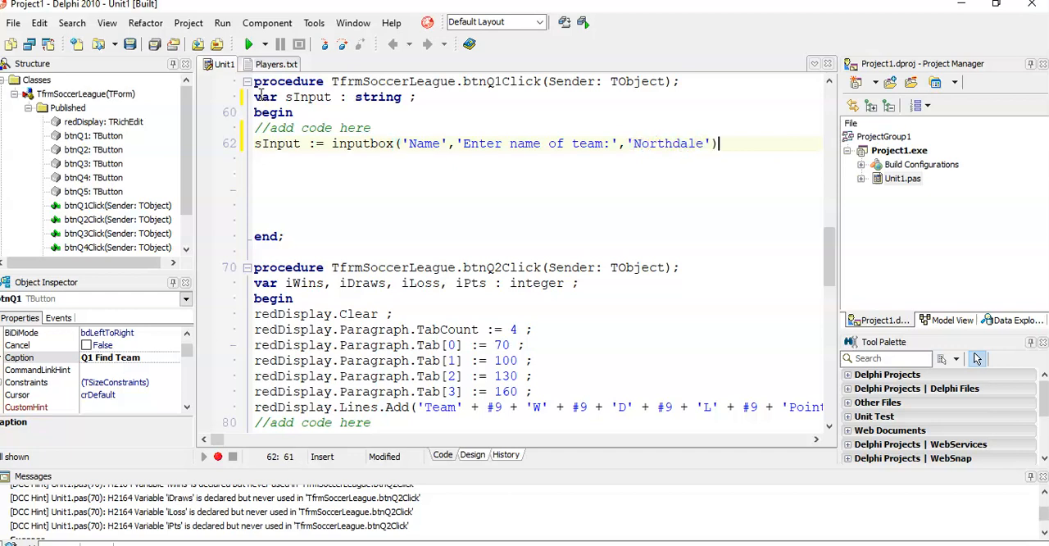
text(;)
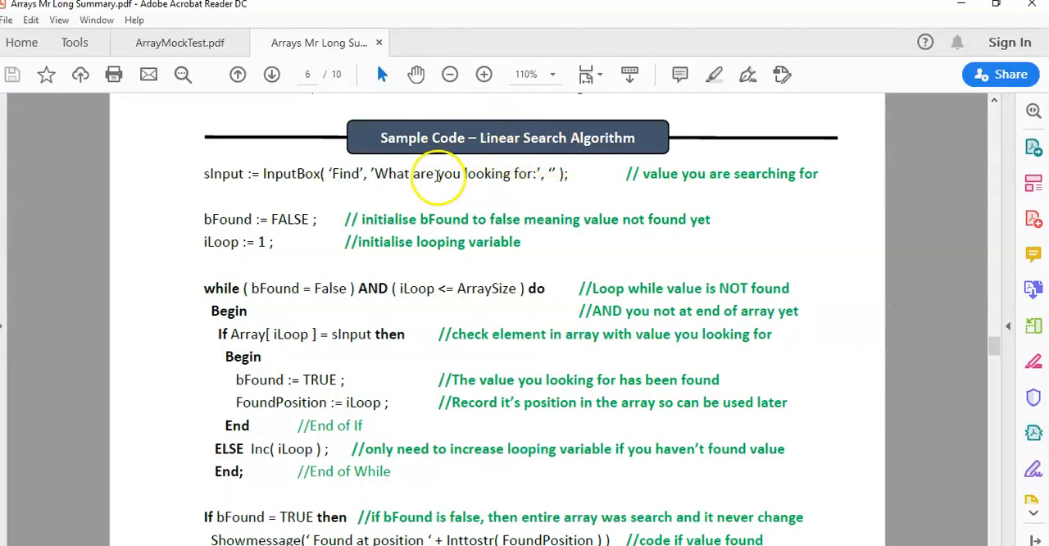
Scroll the arrays summary notes to the Sample Code – Linear Search Algorithm page
scroll(down, 3)
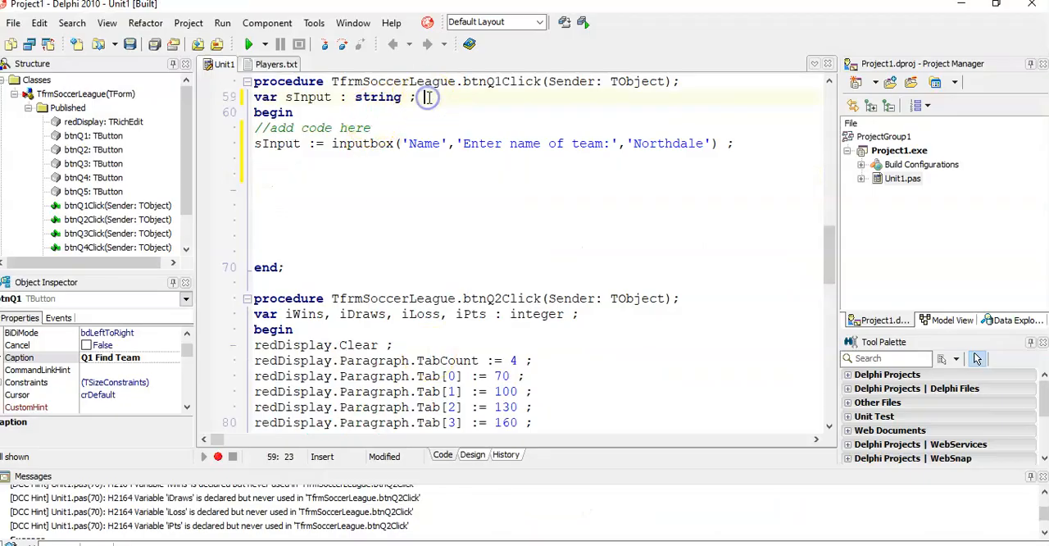
Declare i : integer and bFound : boolean in the var section
text(i)
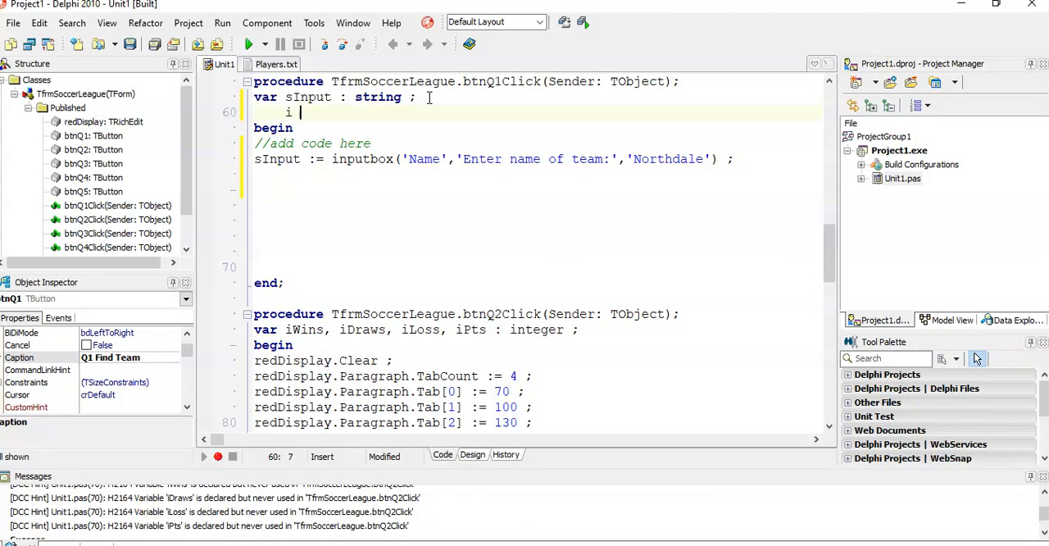
text(: integer ;)
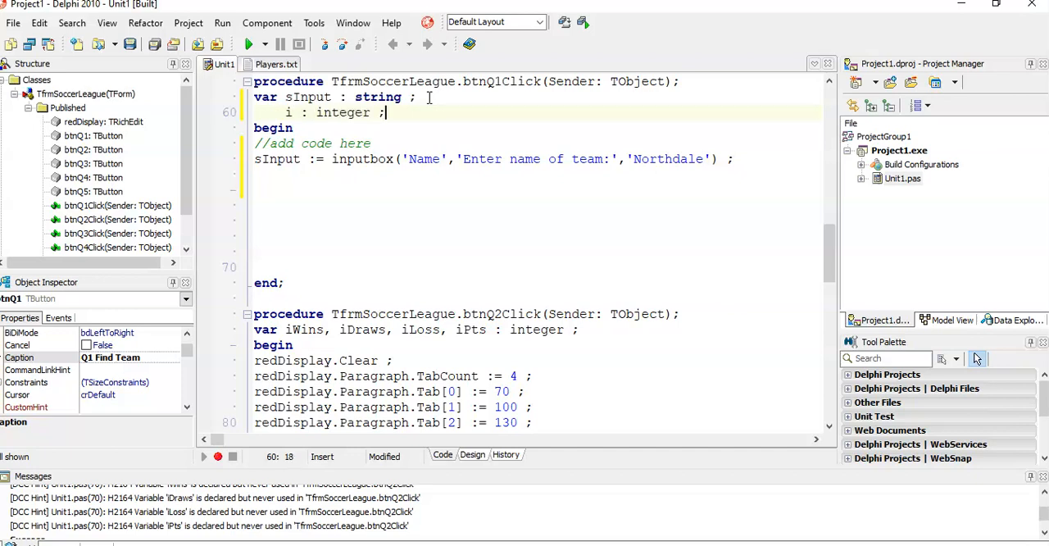
text(bFound)
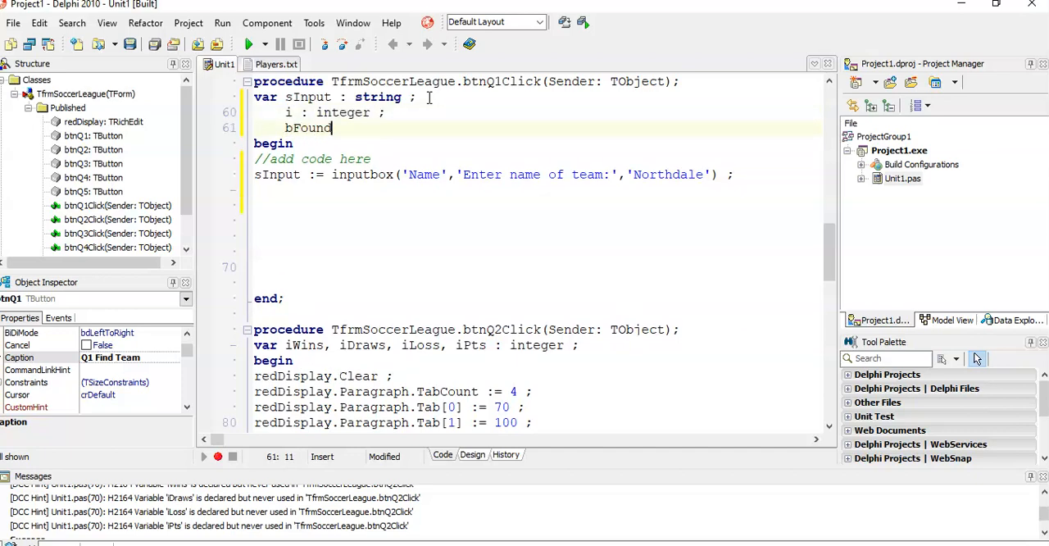
text(: booealn ;)
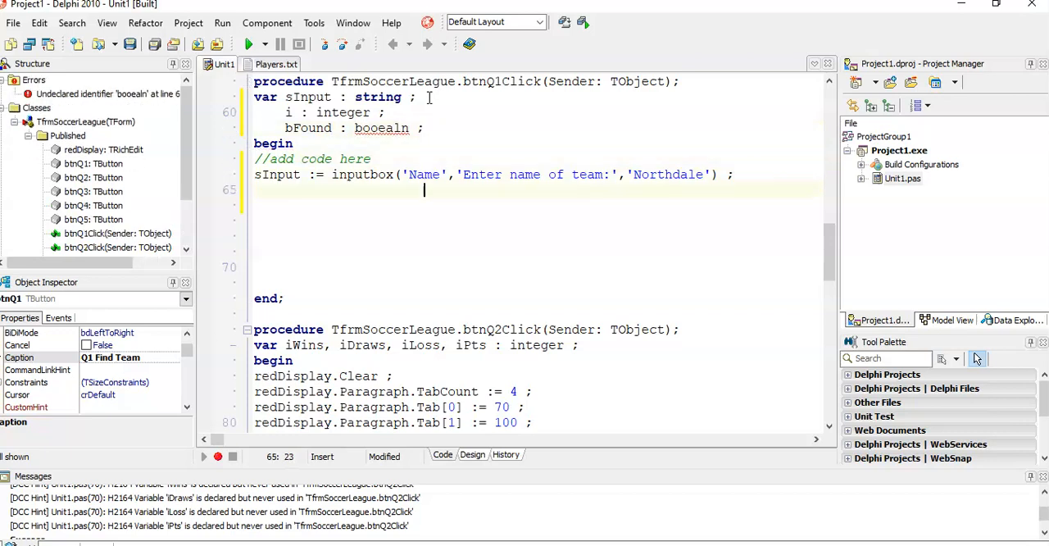
After the inputbox line, initialise i := 1 and bFound := false
click(380, 128)
text(l)
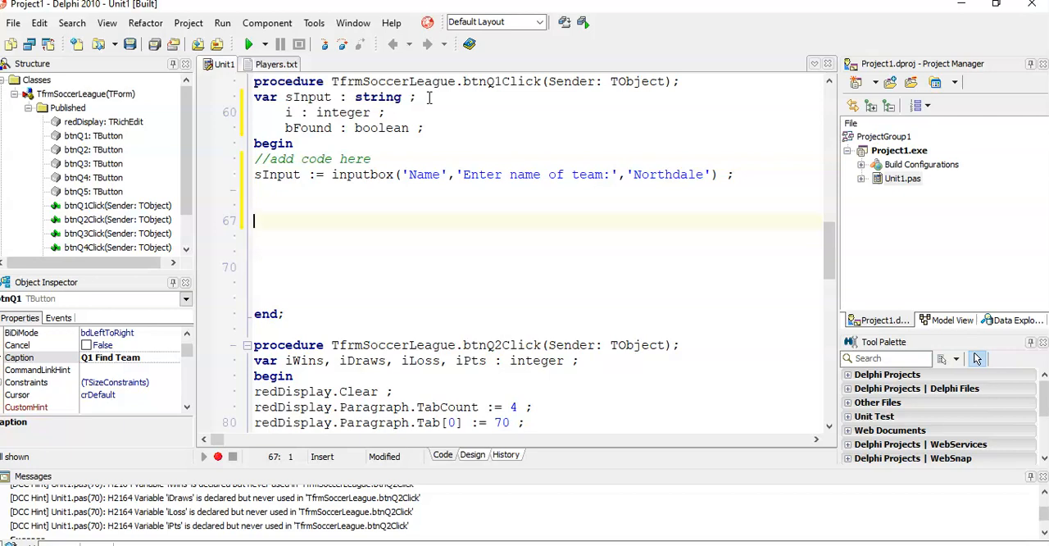
text(i := 1 ;)
text(bF)
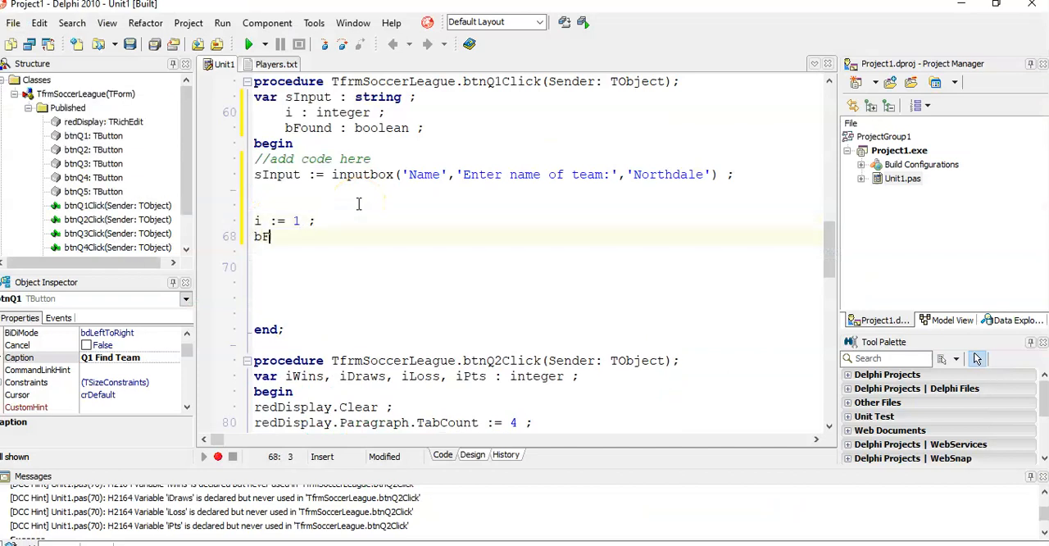
text(ound := false ;)
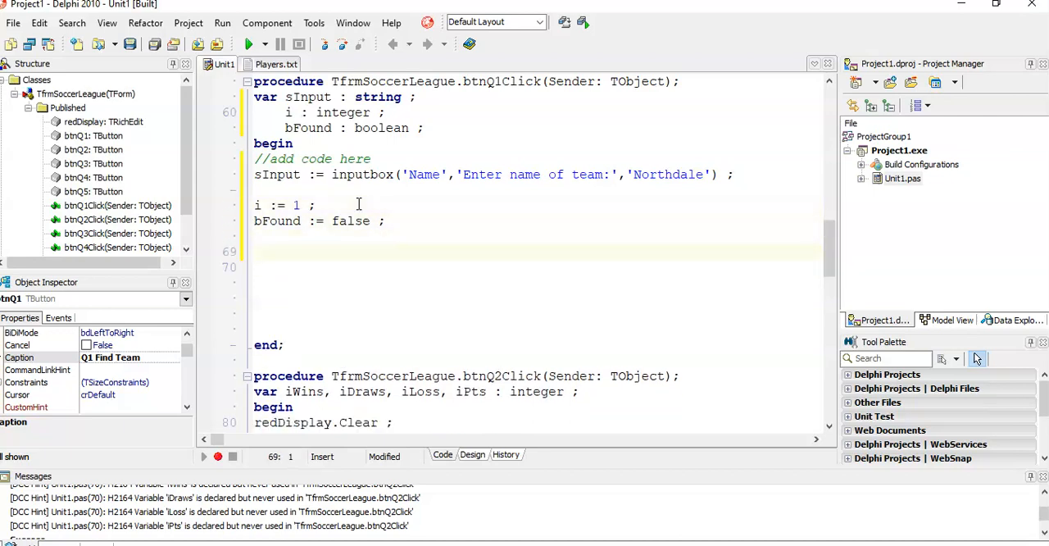
Write a while bFound = false do loop with an empty begin/end body
text(while True do)
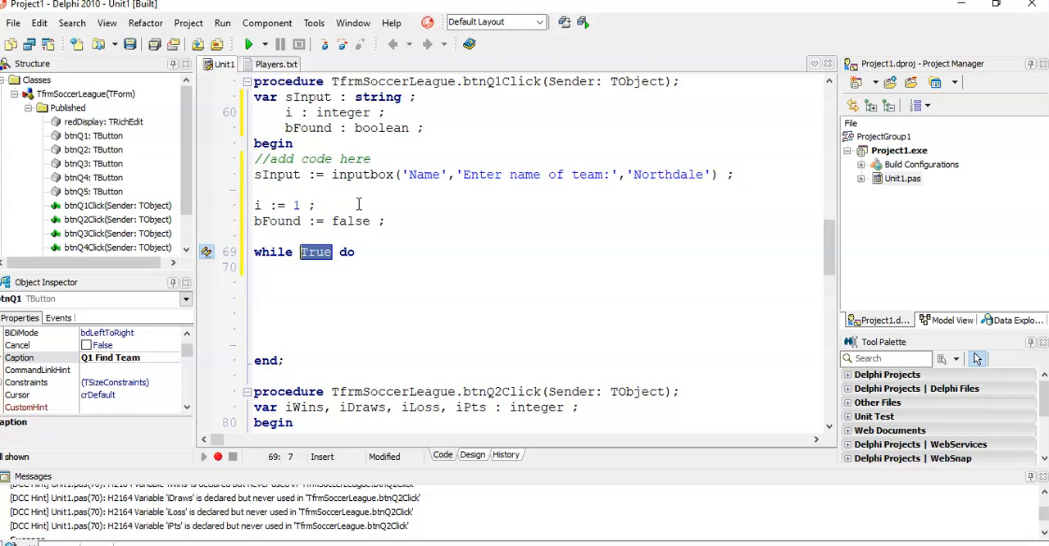
text(bFound =)
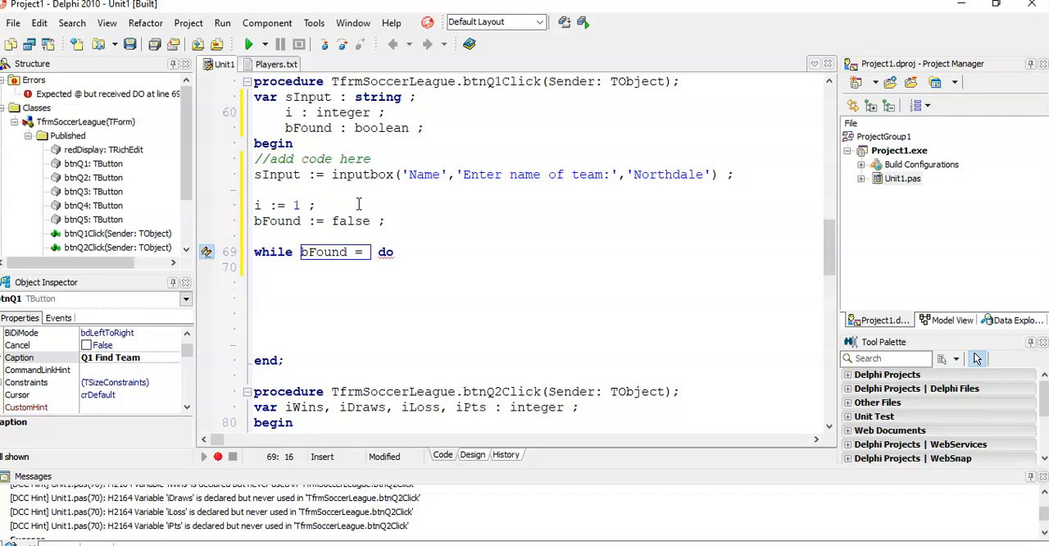
text(false)
click(532, 267)
text(begin)
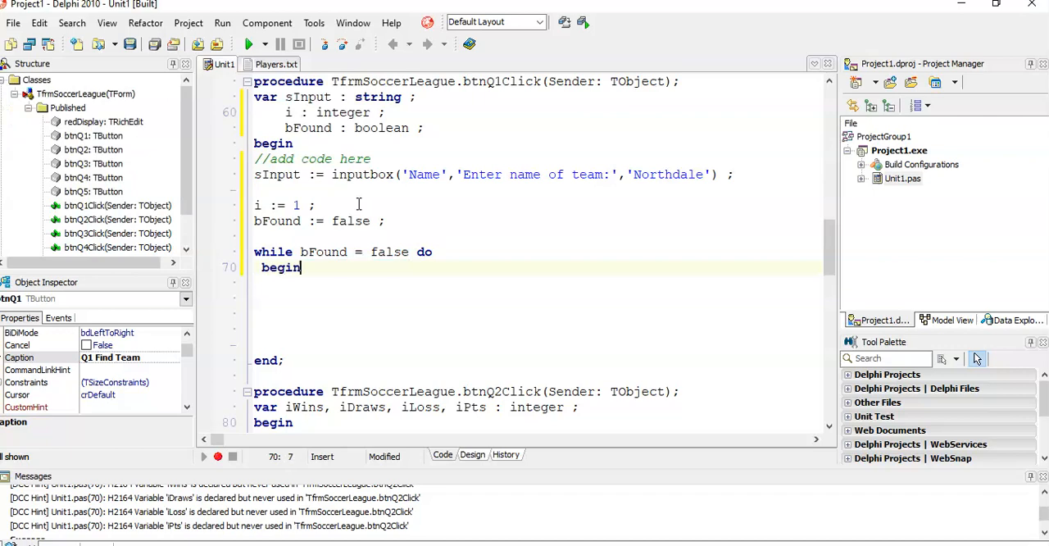
text(end; //end of while)
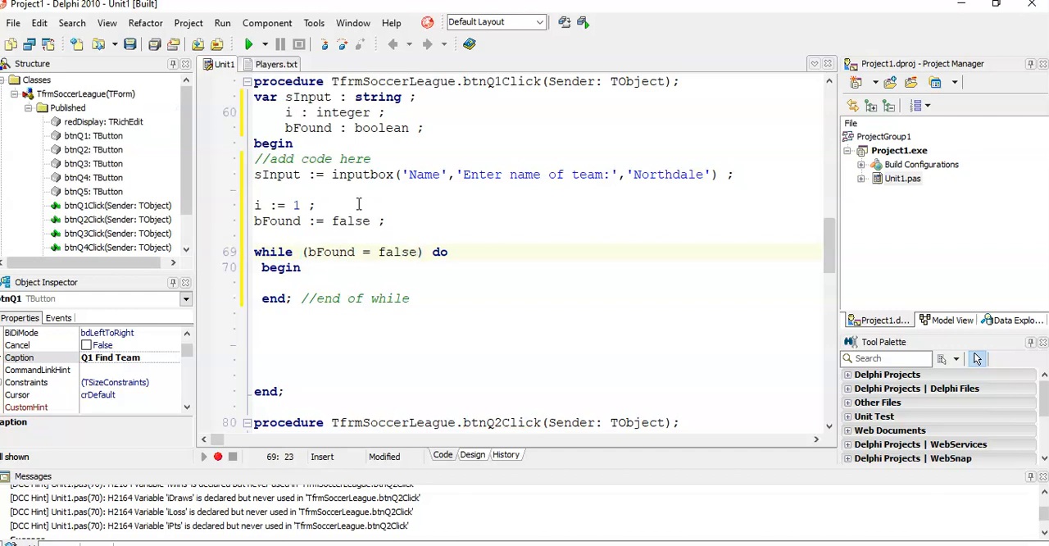
Extend the loop condition to (bFound = false) AND (i <= iTeamCount)
text(A)
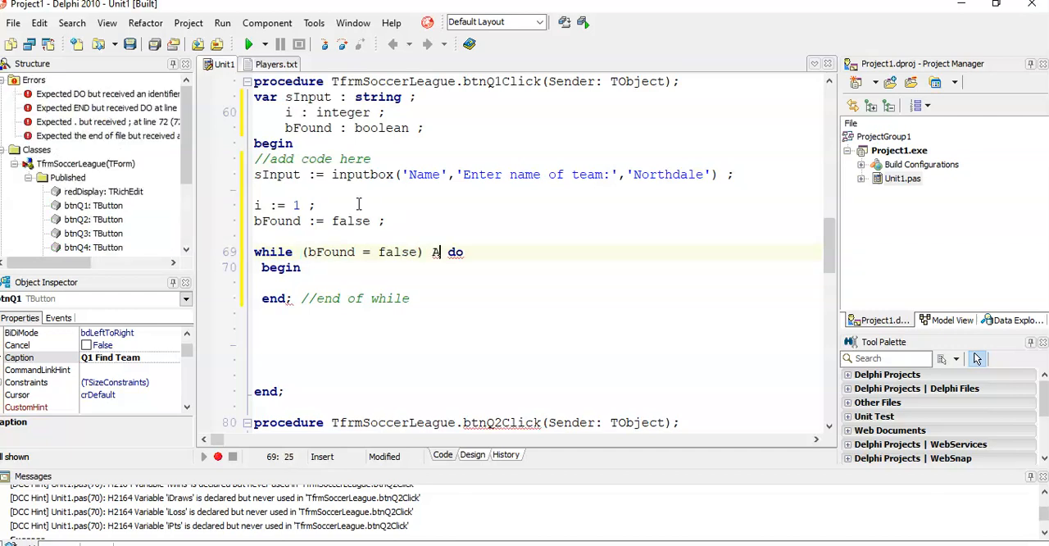
text(ND)
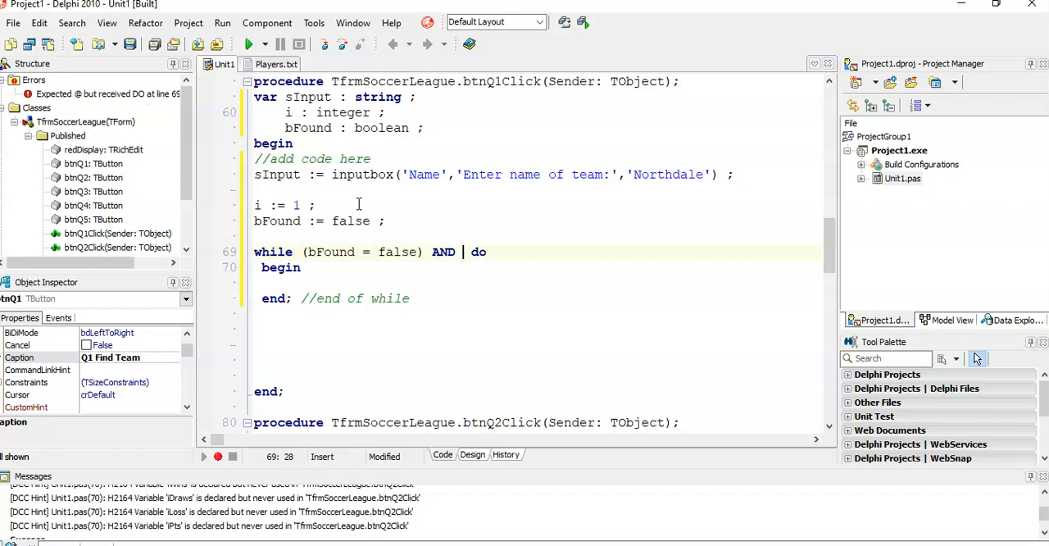
text(()
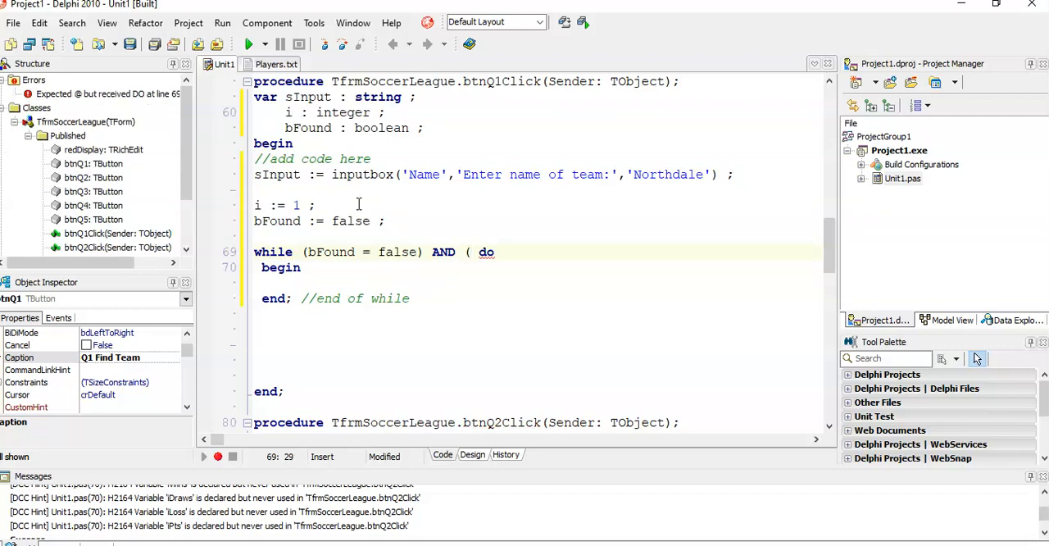
text(i)
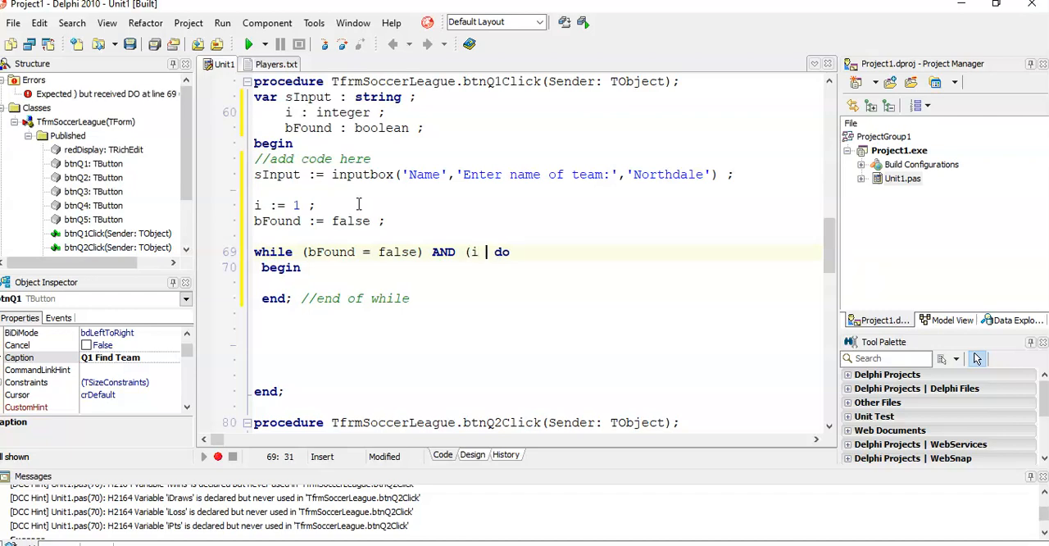
text(<=)
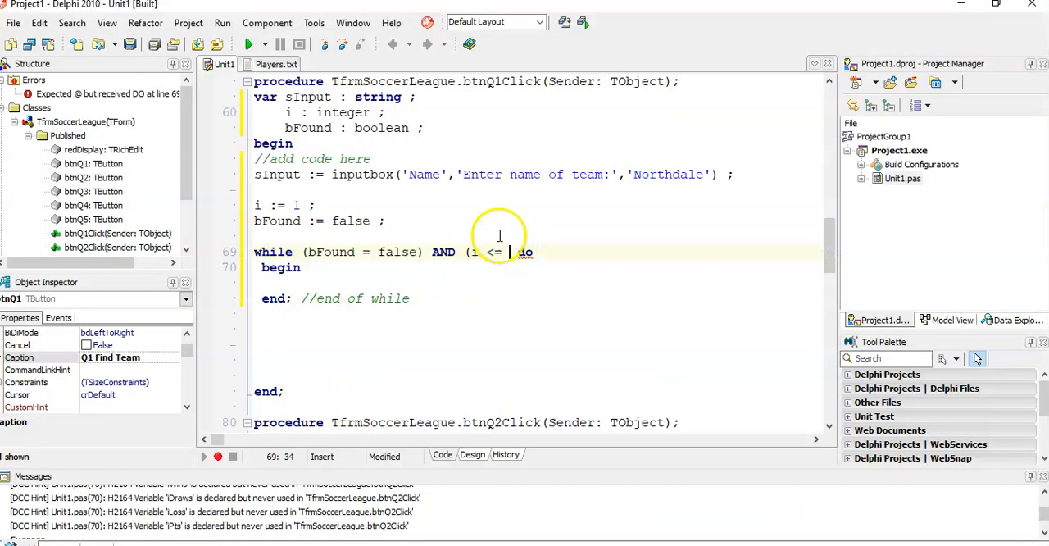
text(iTeam)
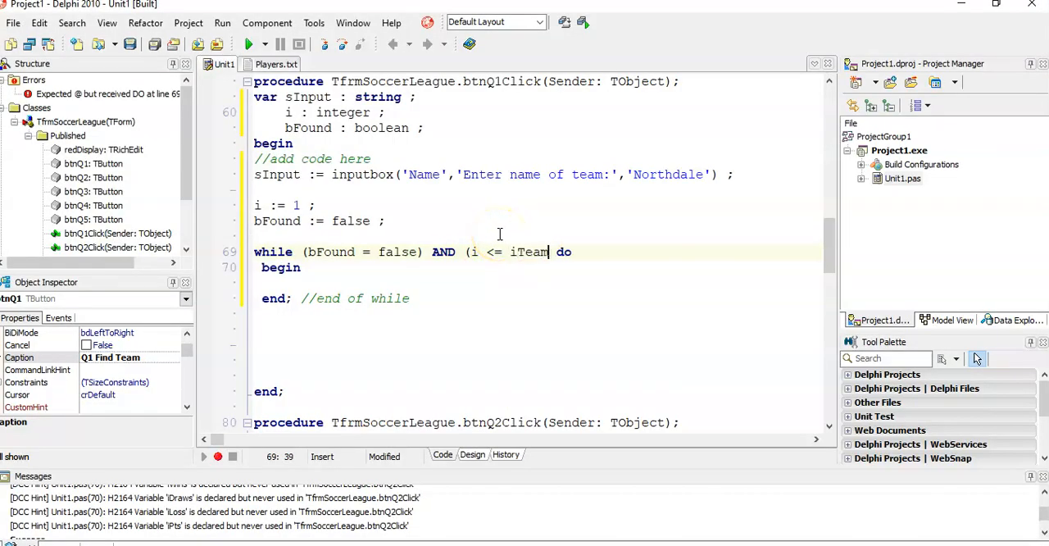
text(Count)
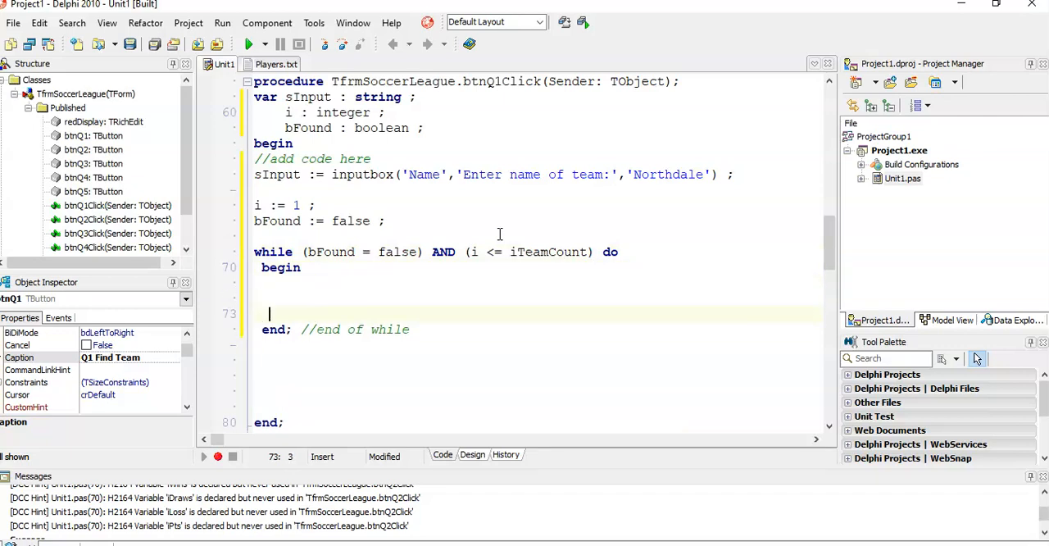
Add inc(i); inside the while loop
text(inc(i))
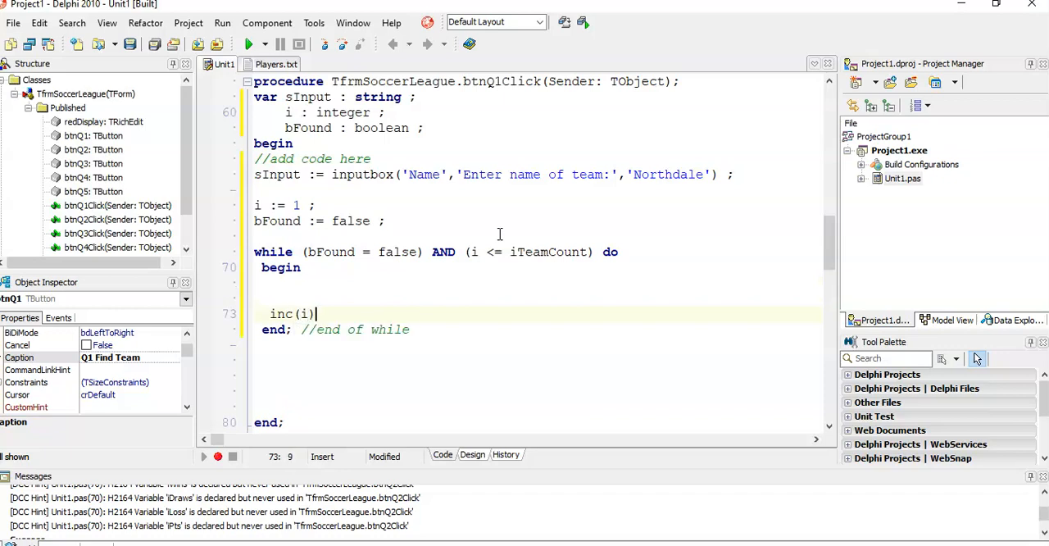
text(;)
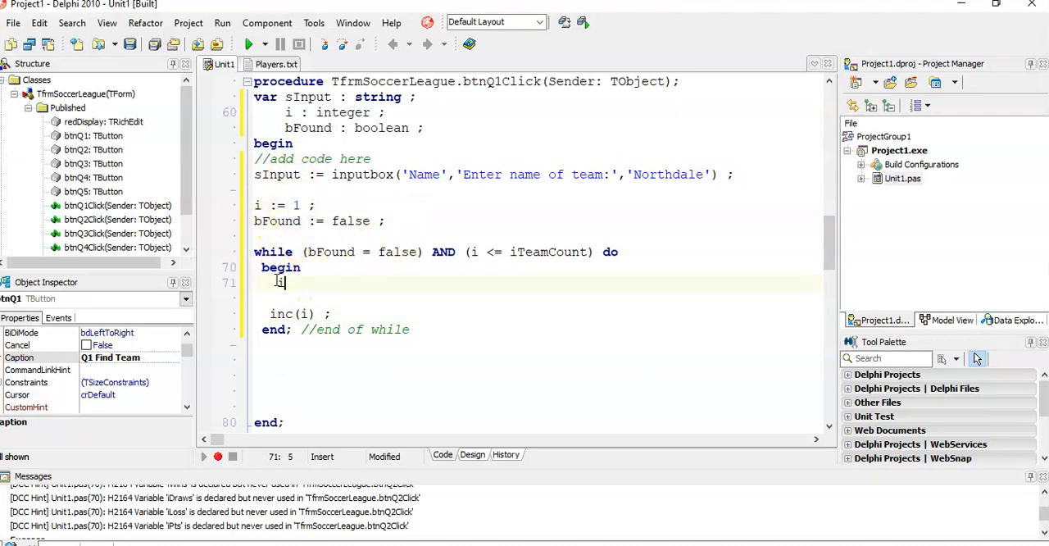
Add if arrTeams[i] = sInput then begin bFound := true; end inside the loop
text(if  then)
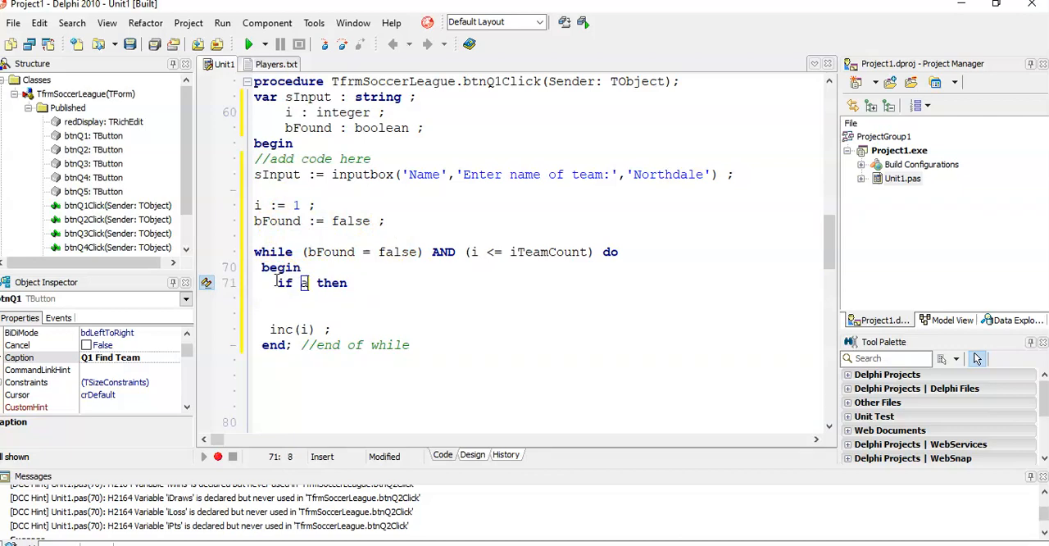
text(arrTeams)
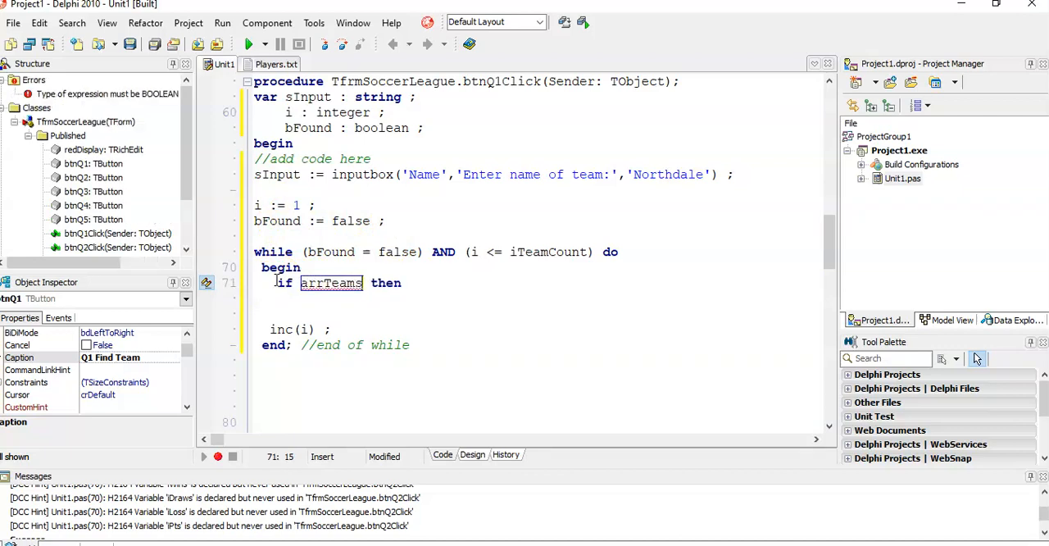
text([i])
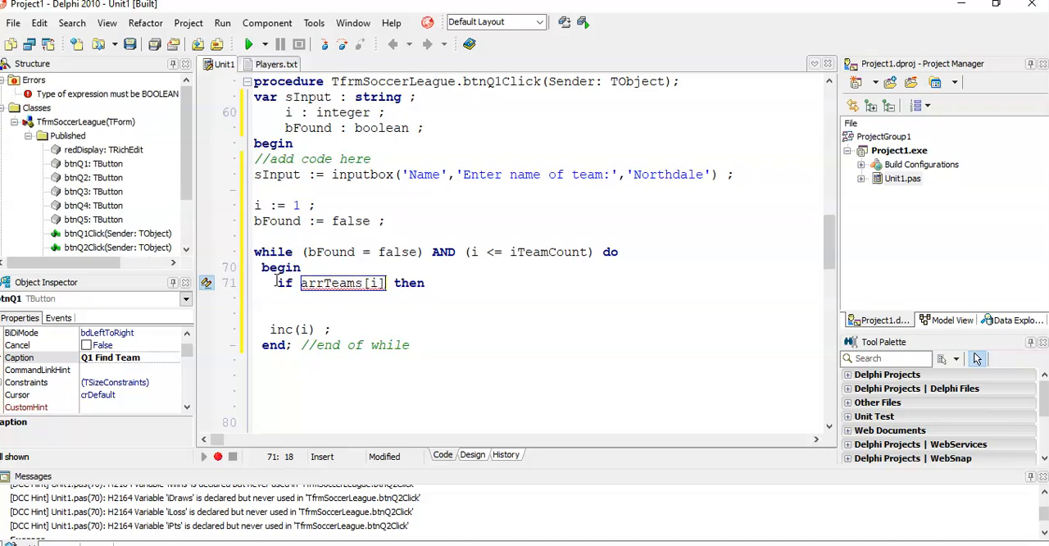
click(429, 282)
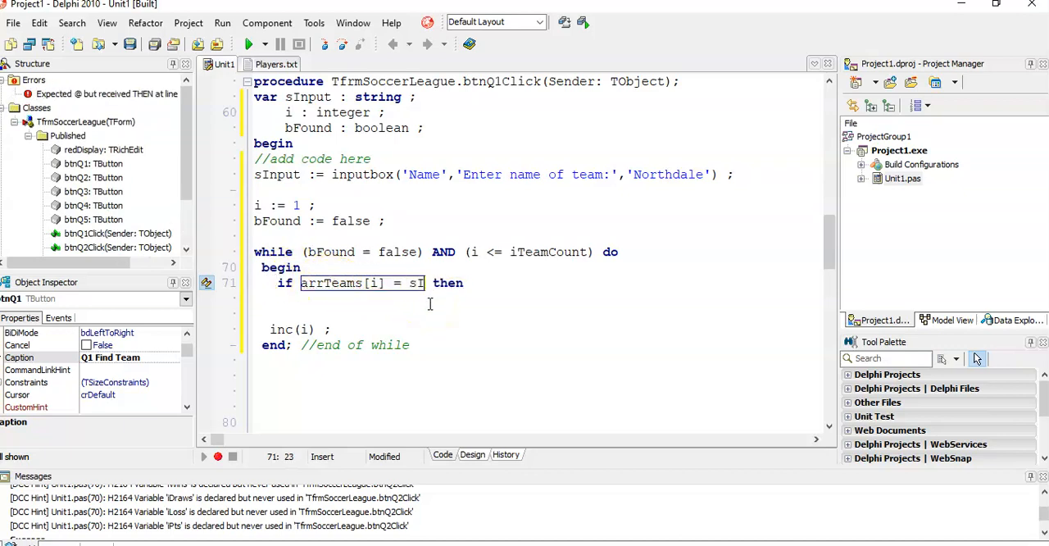
text(nput)
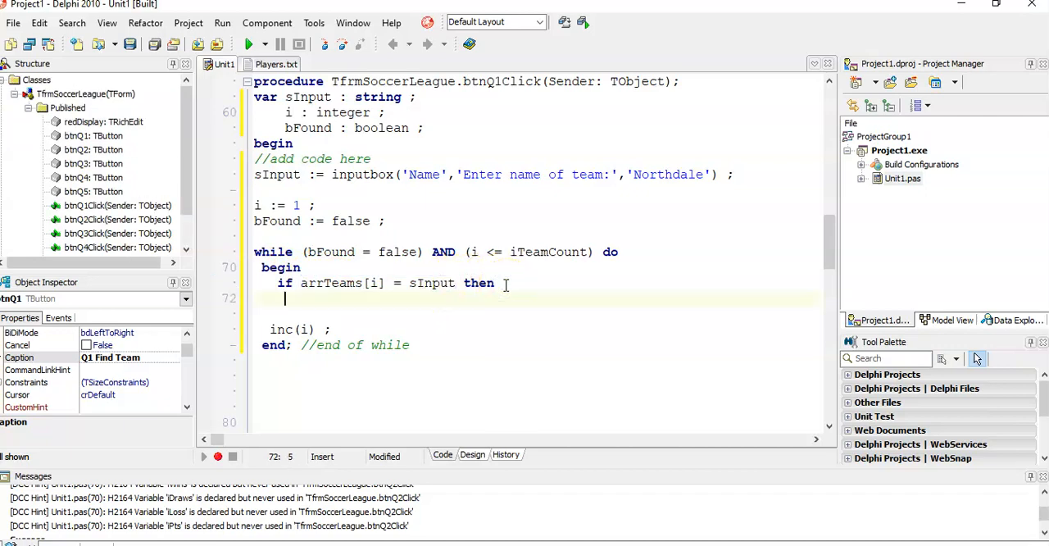
text(begin)
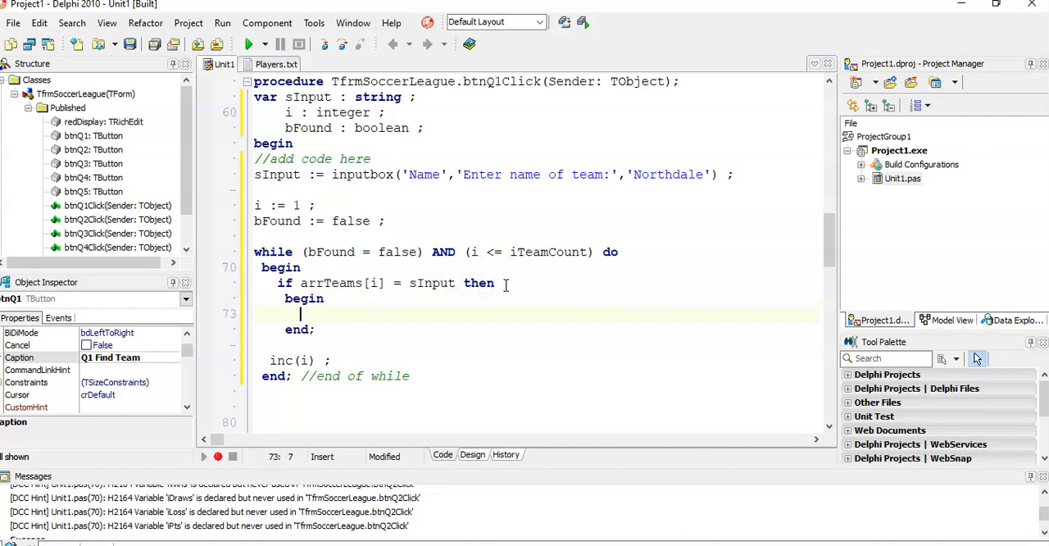
text(bFound := true)
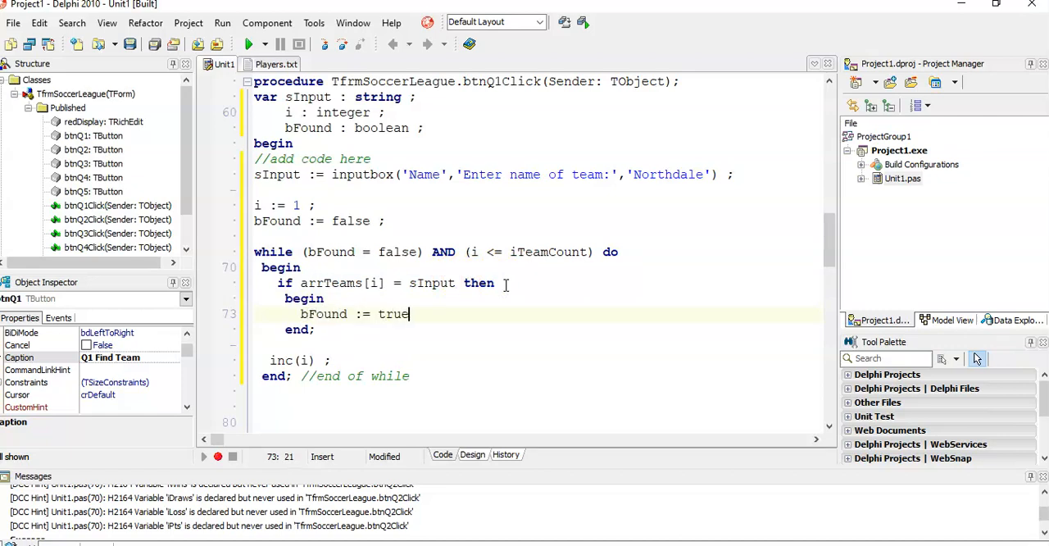
text(;)
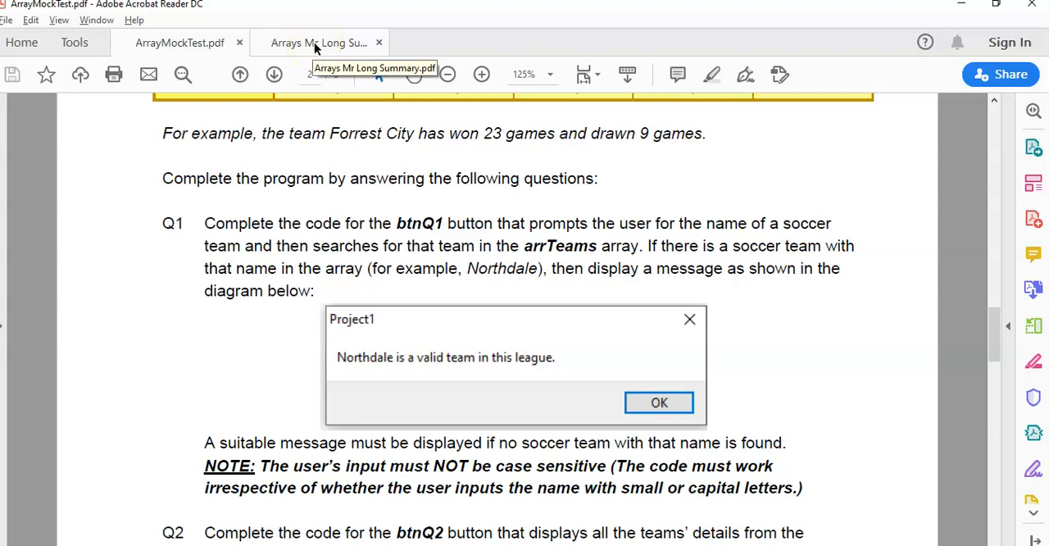
Switch to Acrobat Reader to reread Q1 on finding a team in arrTeams
click(318, 43)
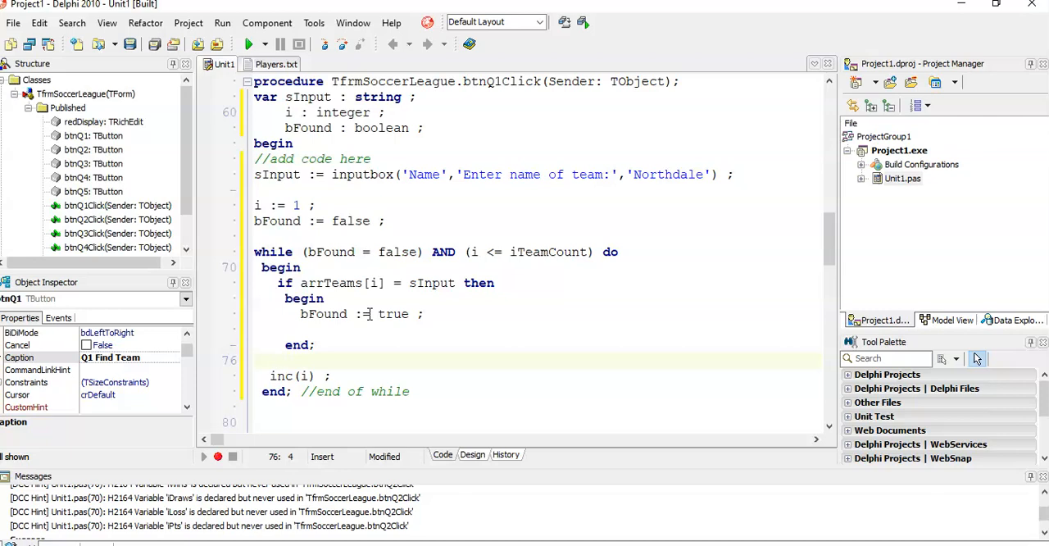
Put else before inc(i) so i increments only when the team does not match
text(else  inc(i) ;)
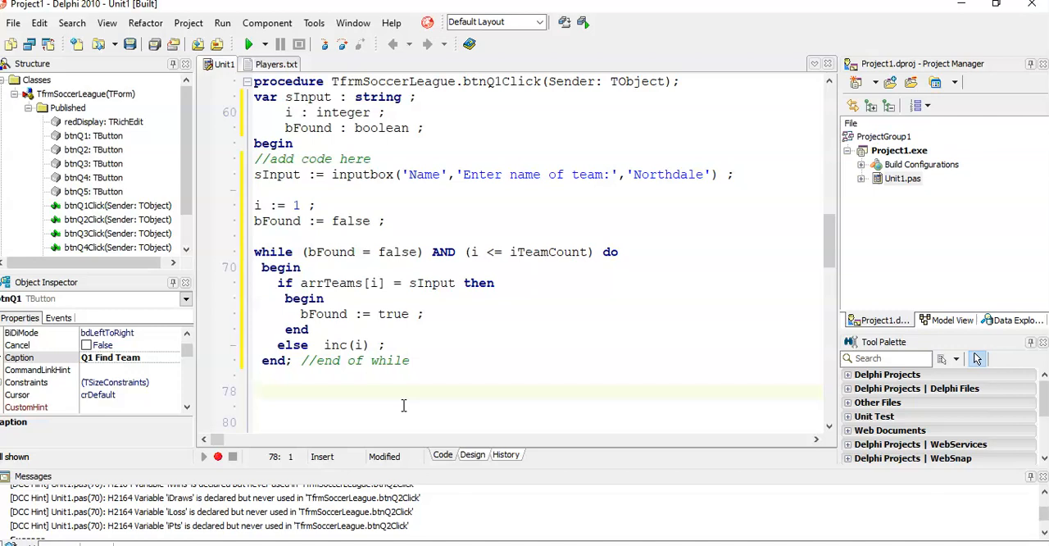
click(255, 390)
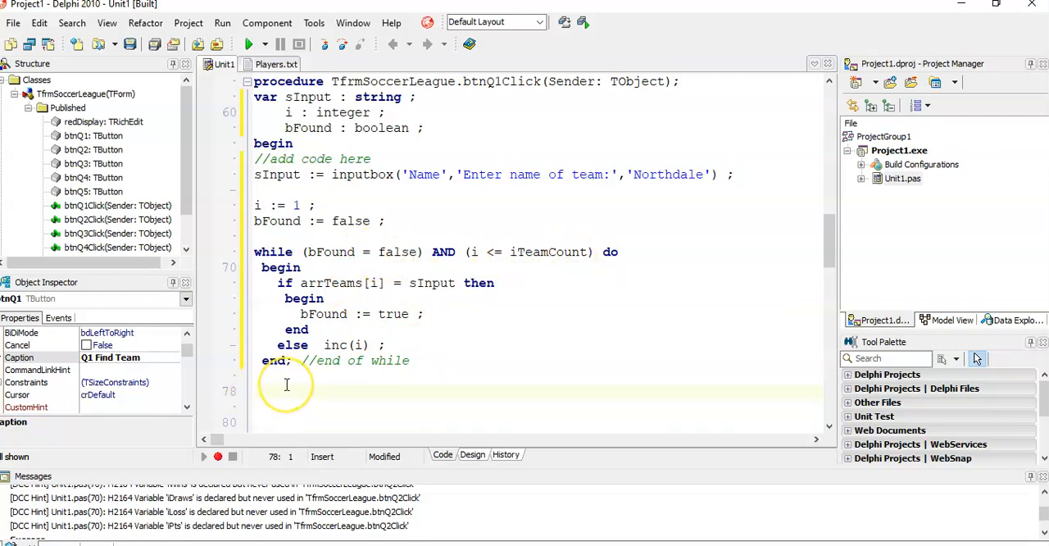
Below the loop, start if bFound = false then begin
text(if  then)
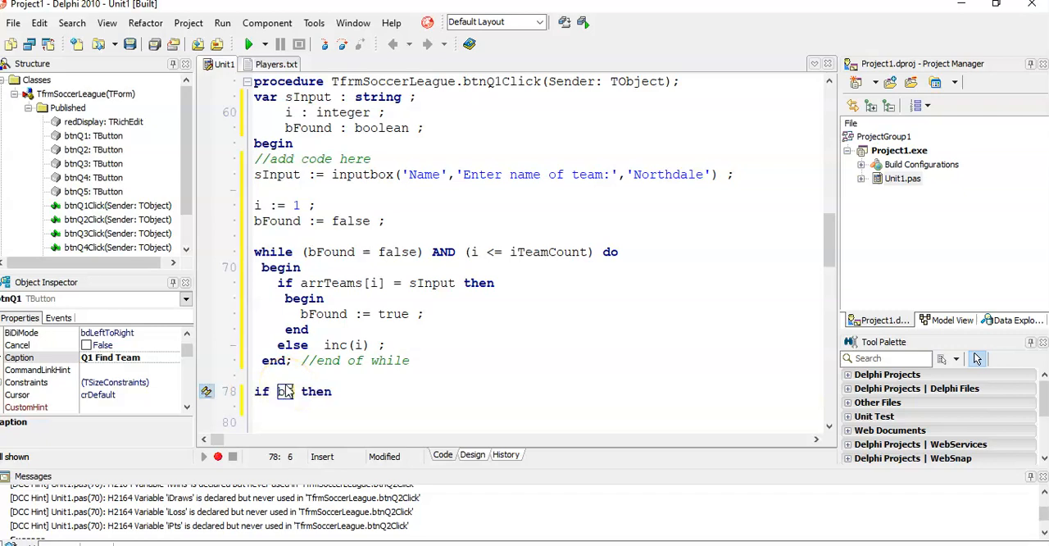
text(bound = false)
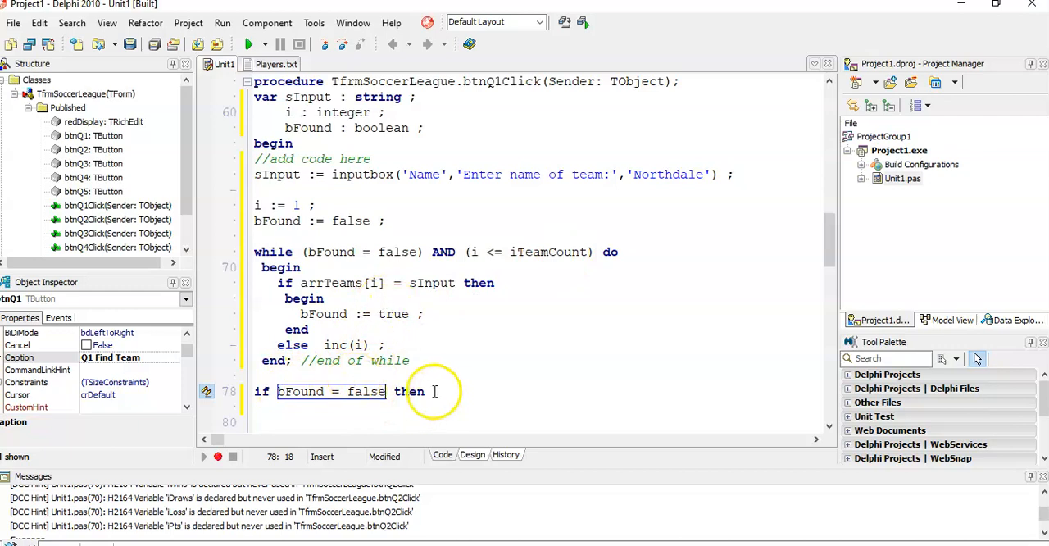
text(begin)
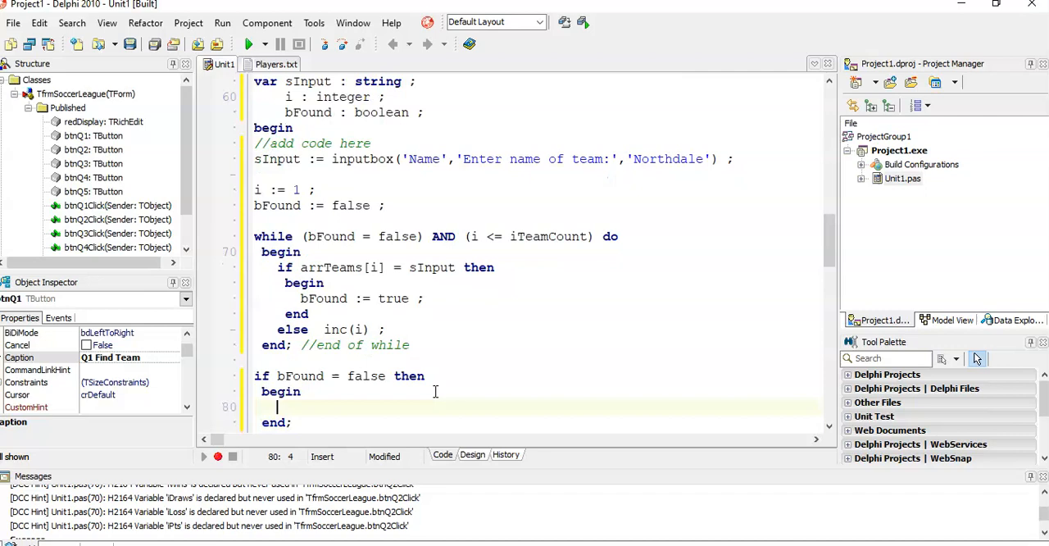
Inside it, showmessage(sInput + ' not found in league.');
text(showmessage)
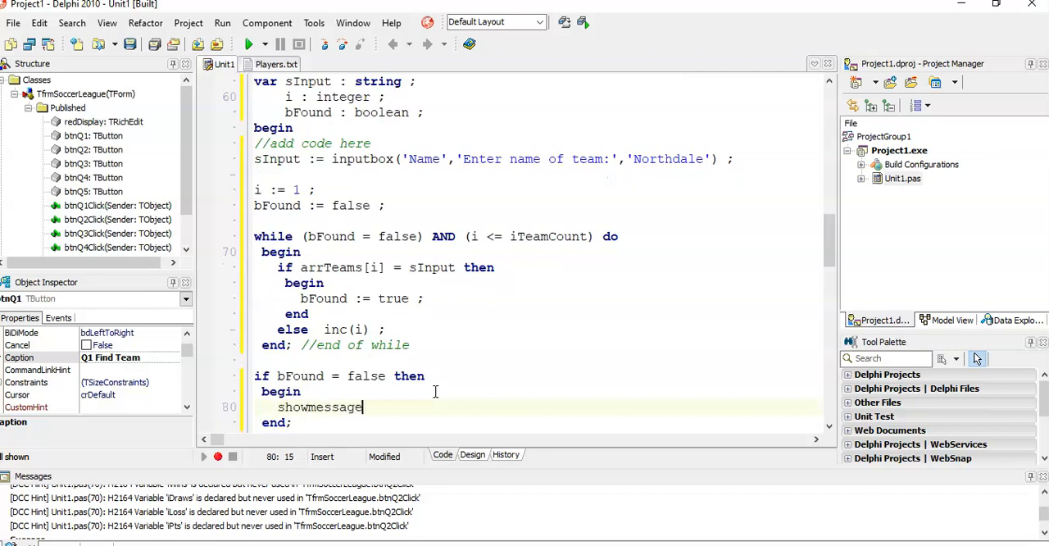
text(()
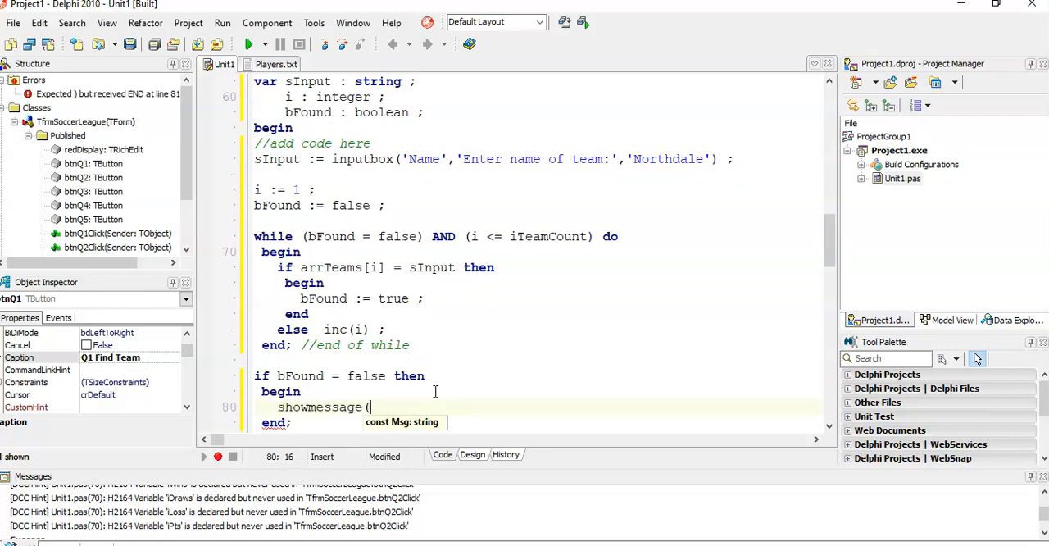
text(sInput n)
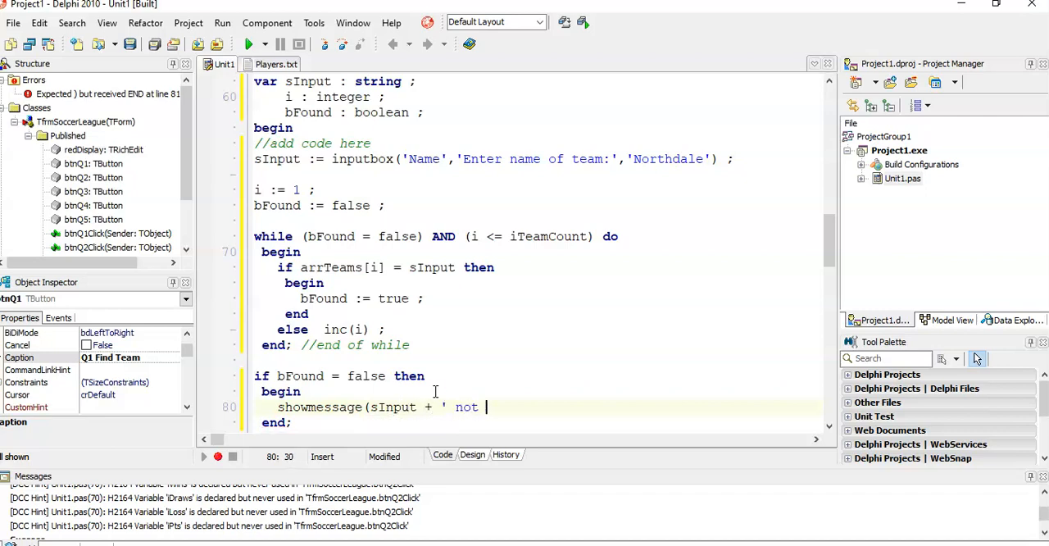
text(found in leau)
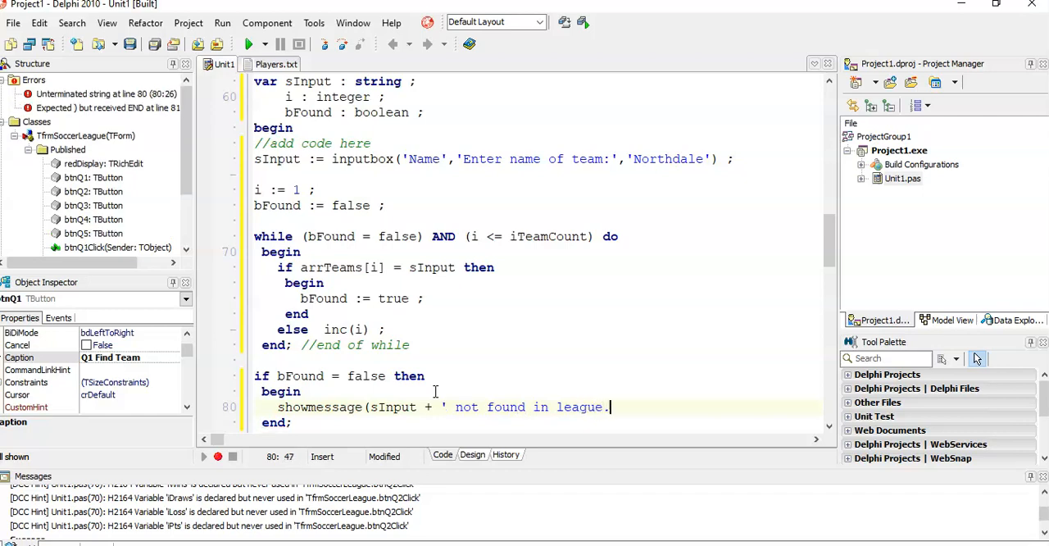
text(');)
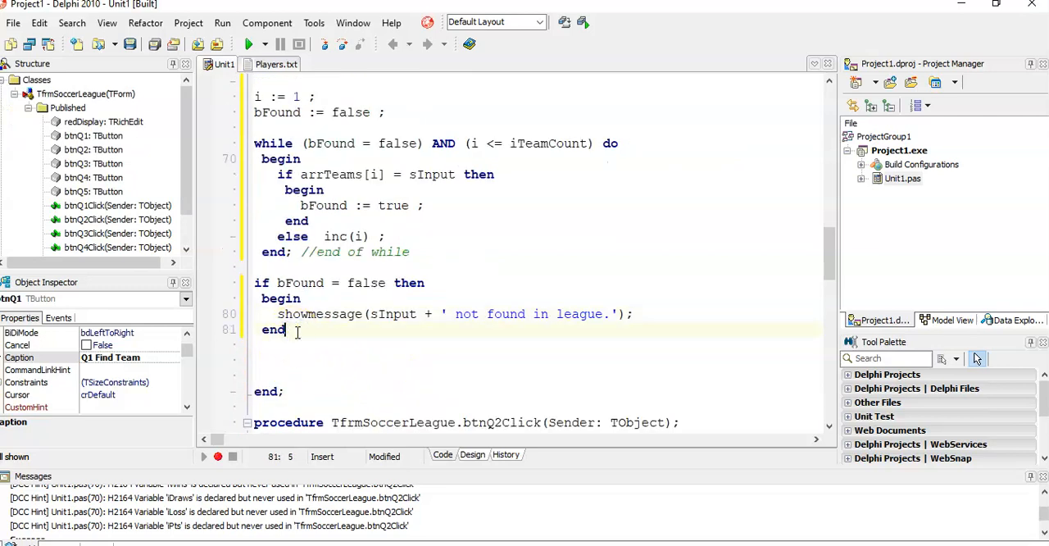
Write else begin showmessage(sInput + ' is a valid team in this league.') after the not-found block
text(else)
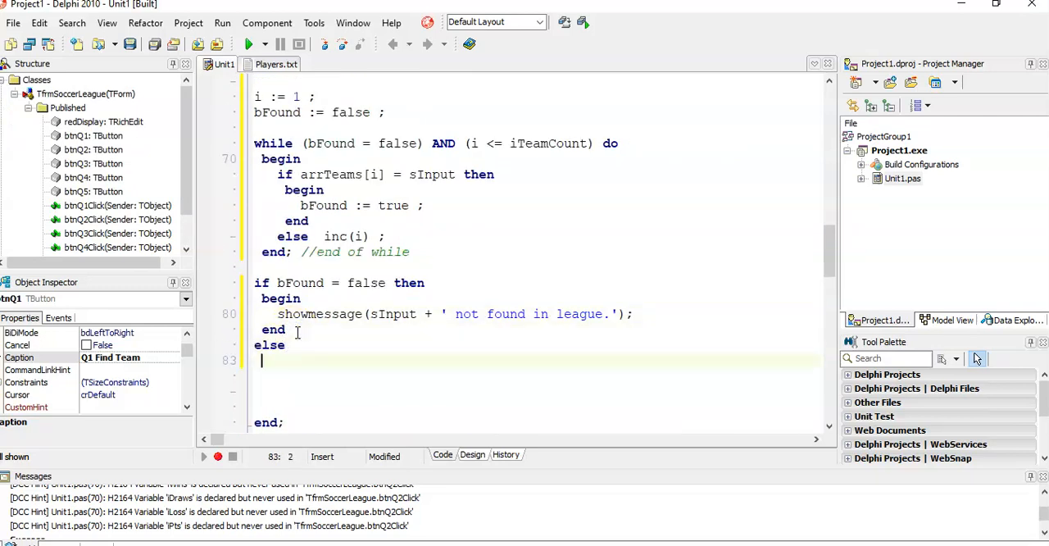
text(begin)
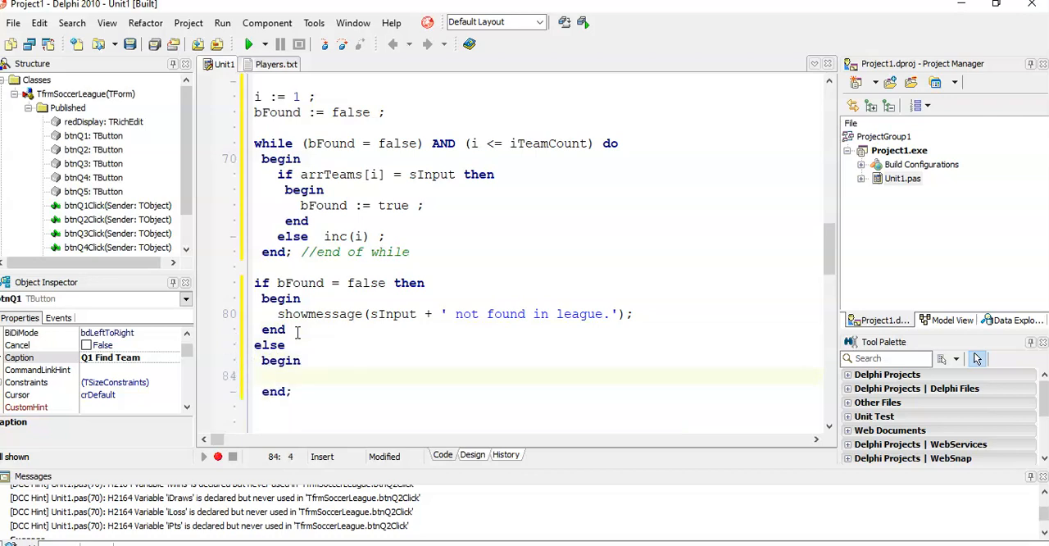
text(showmessage)
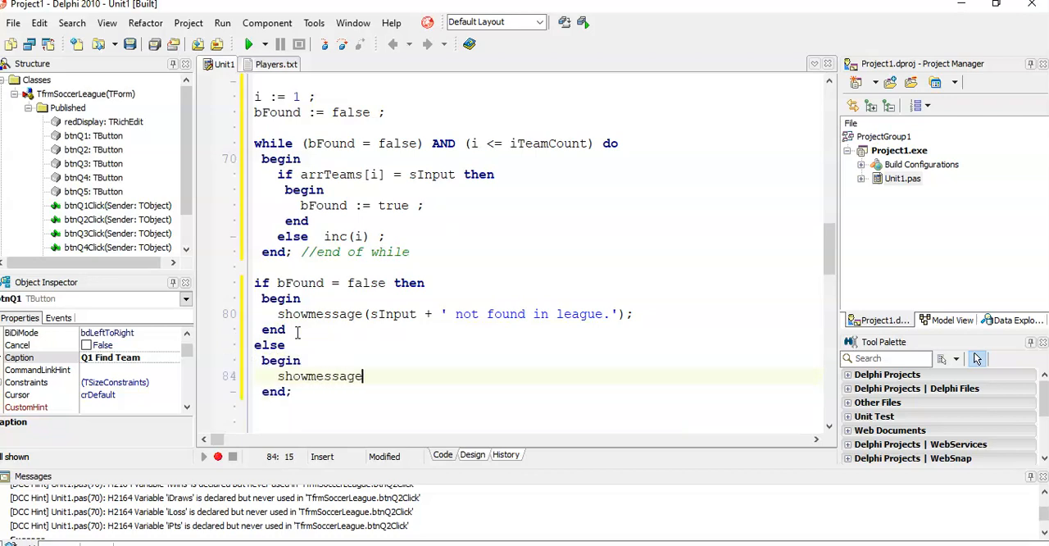
text(( sInput)
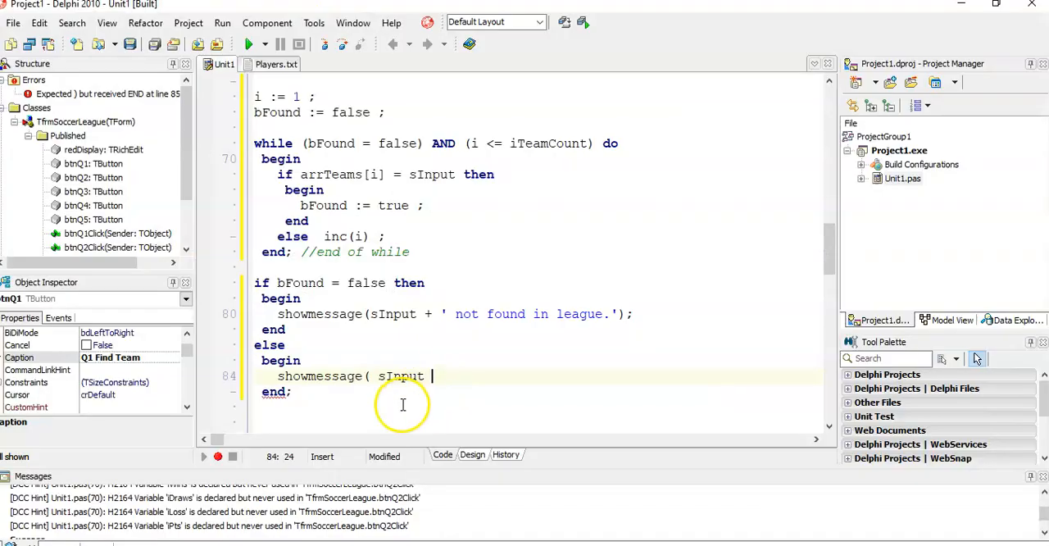
text(+ ' i)
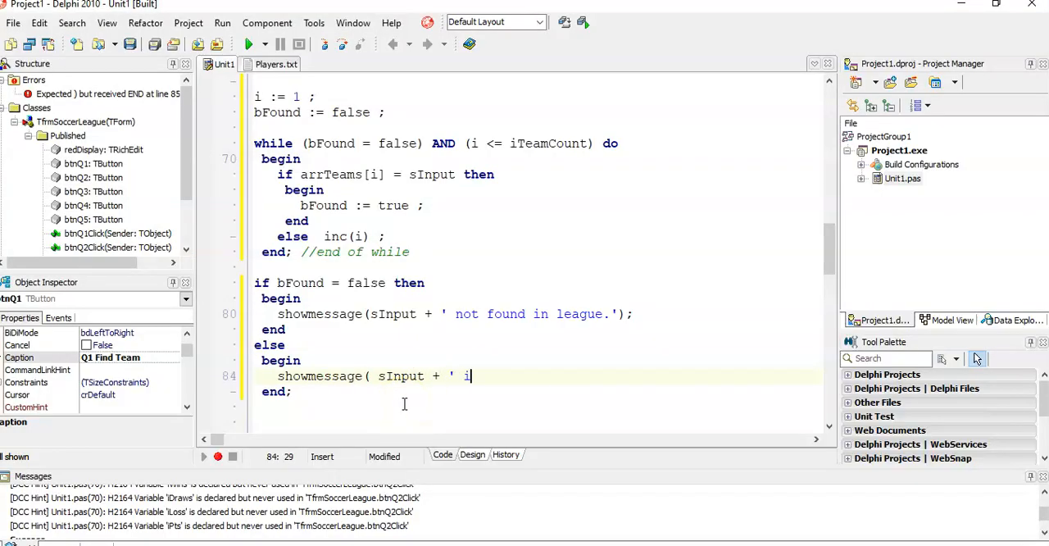
text(s a valid t)
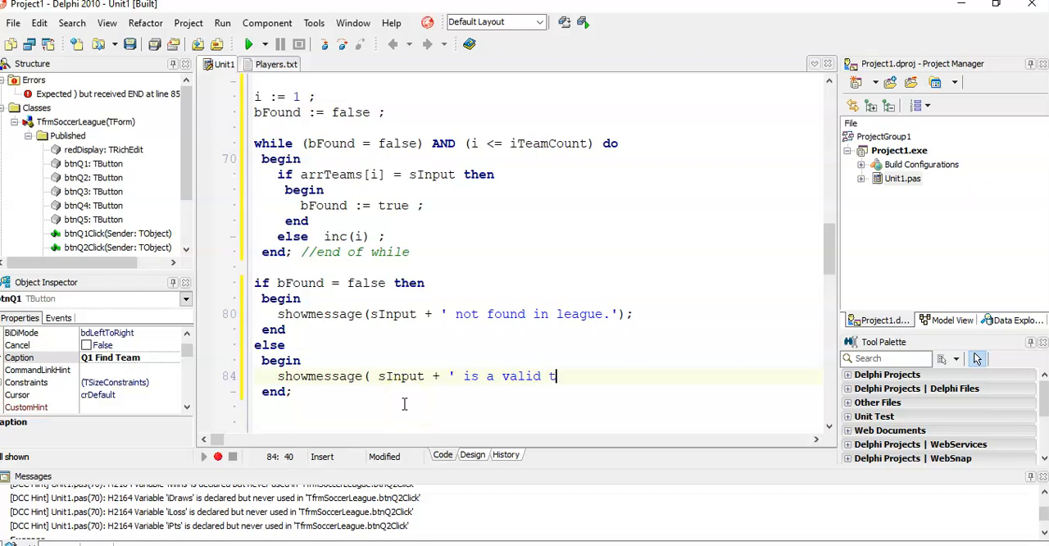
text(eam in this)
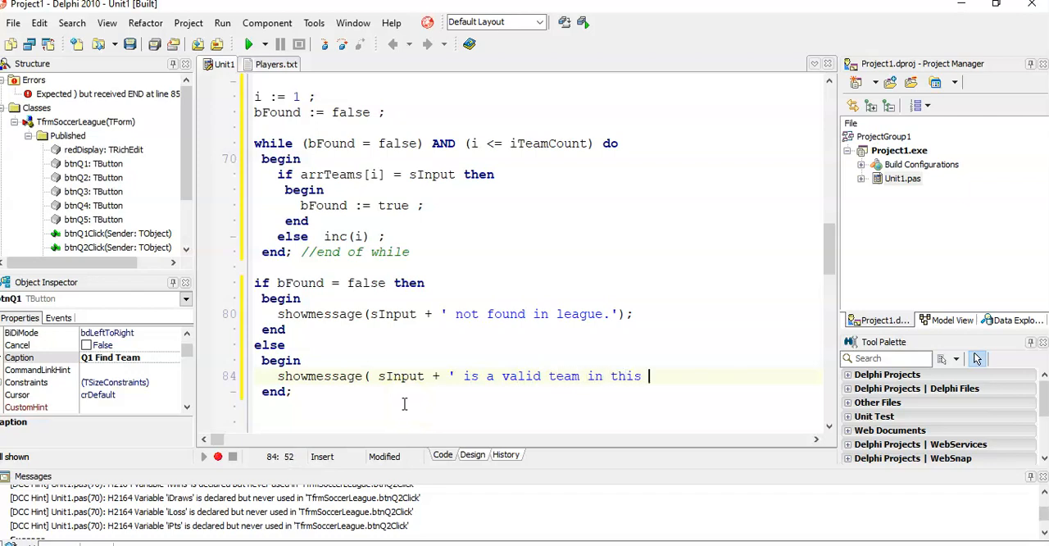
text(league.'))
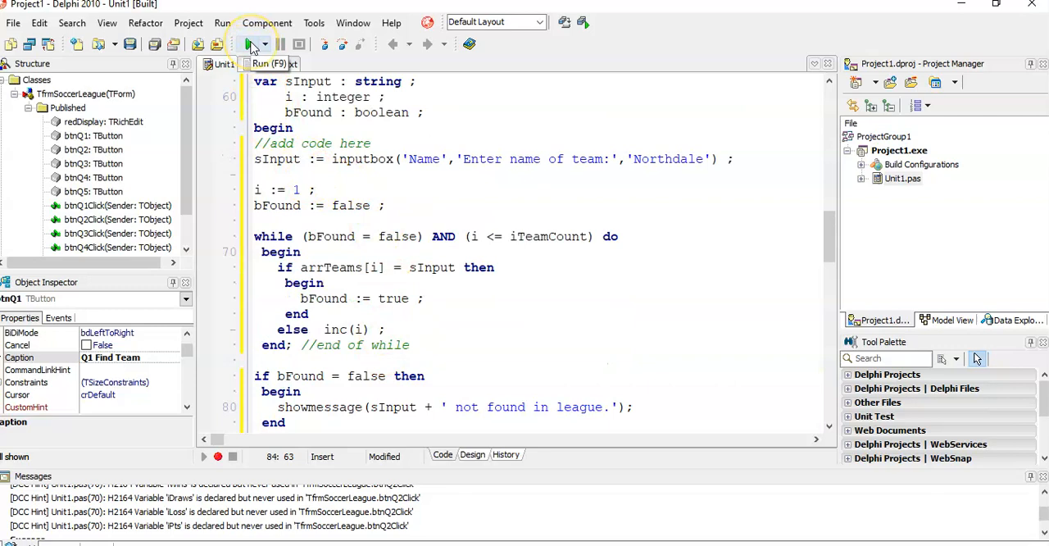
Run the Soccer League app and confirm the default Northdale is reported a valid team
click(249, 45)
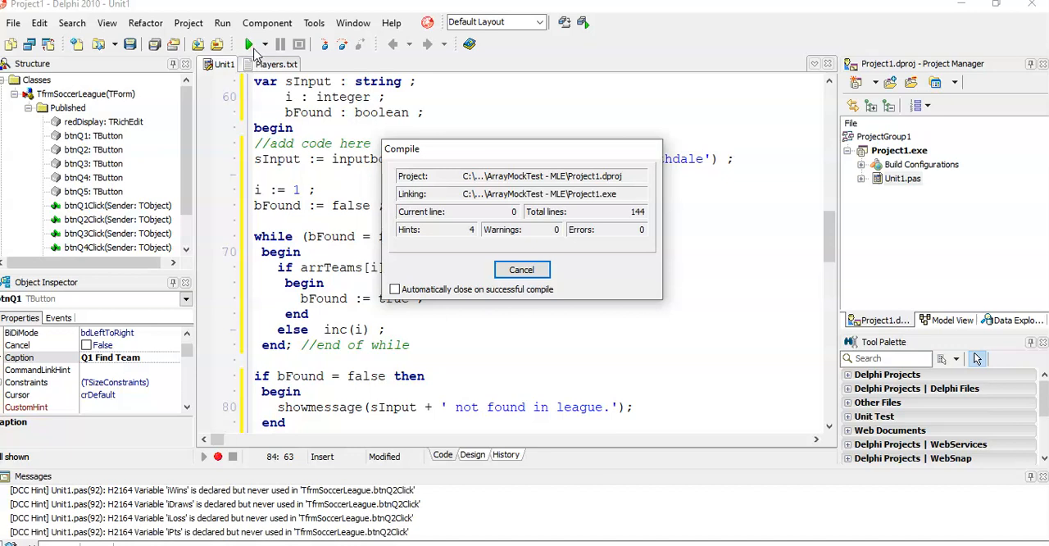
click(521, 269)
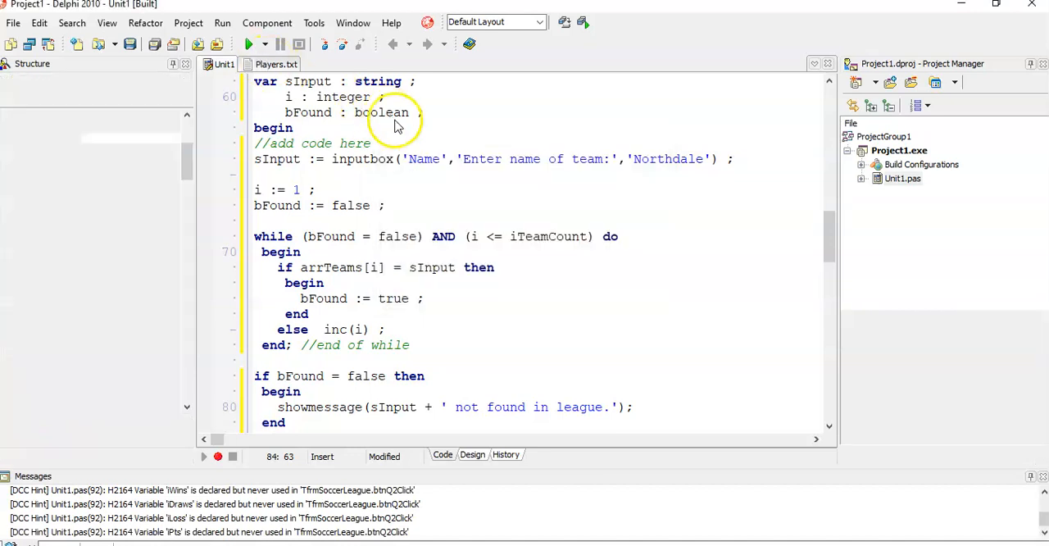
click(249, 44)
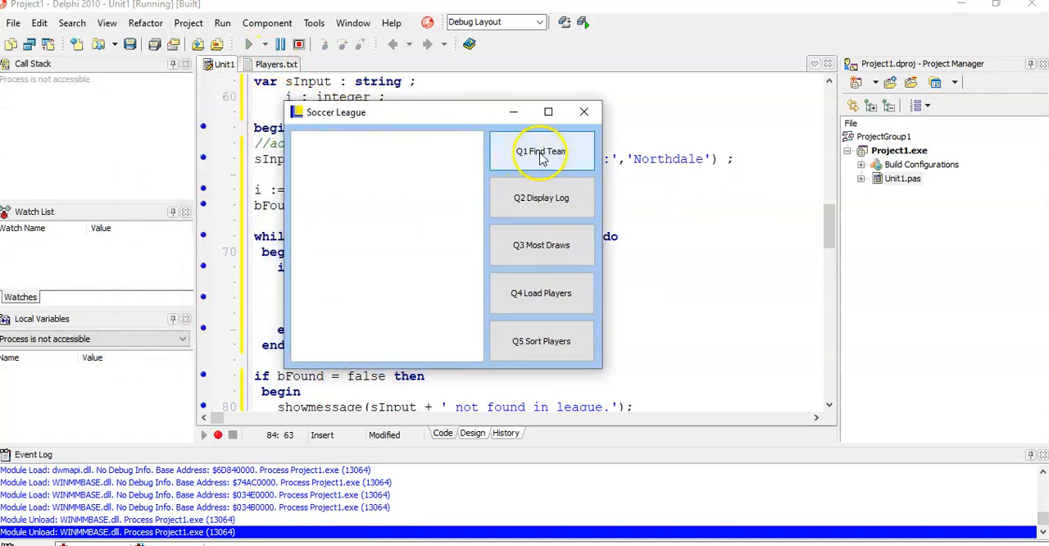
click(540, 151)
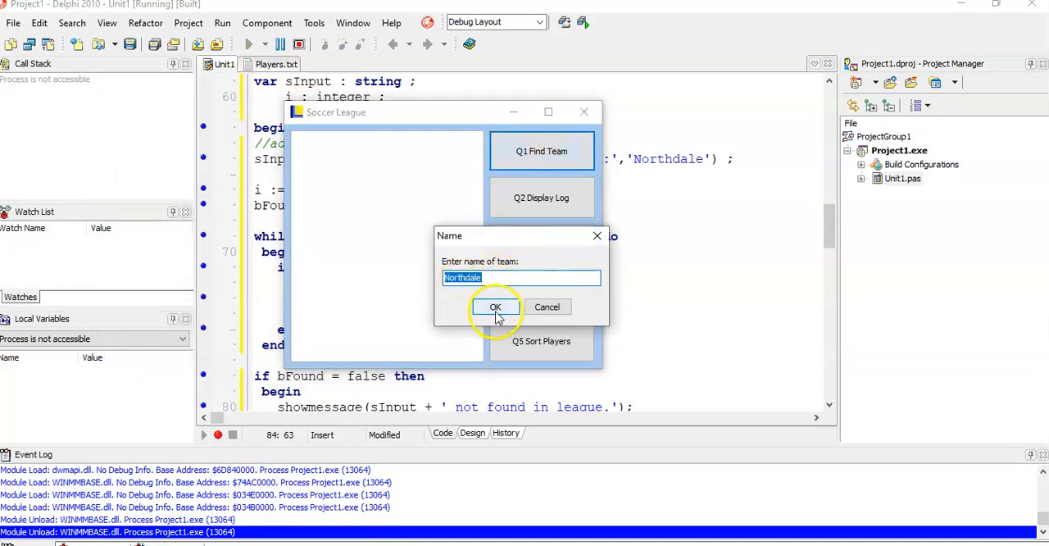
click(495, 307)
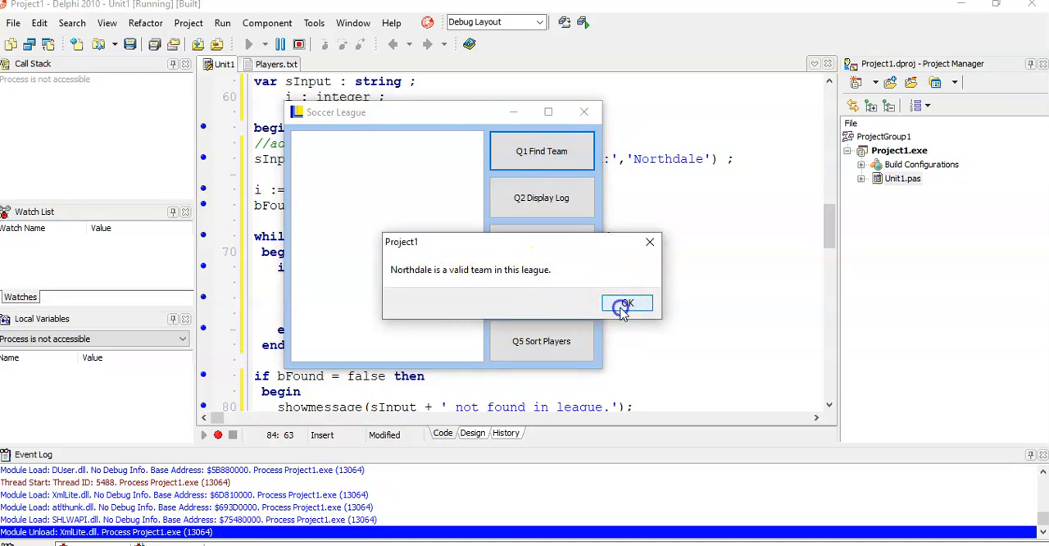
click(626, 305)
text(Northdale 2)
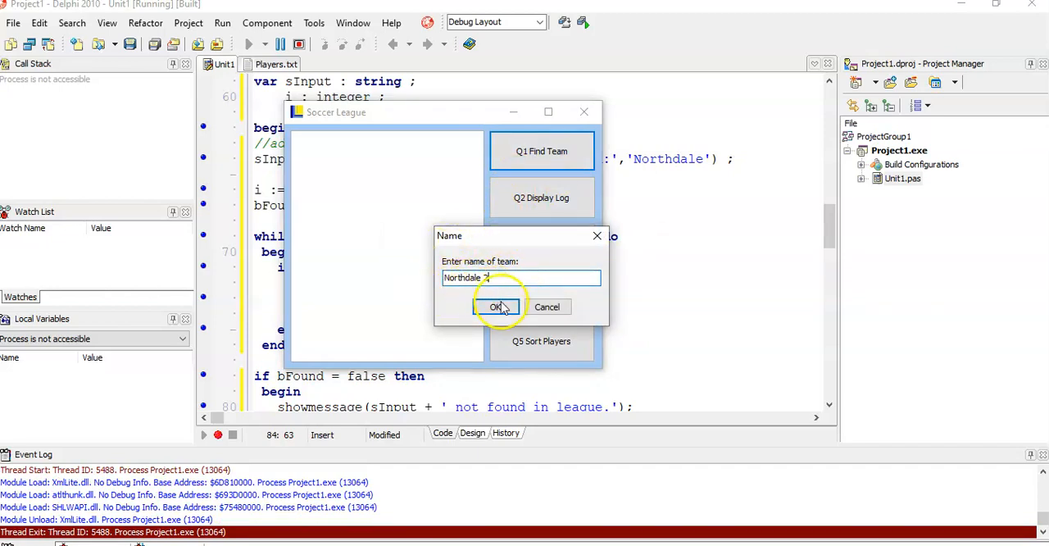
Confirm Northdale 2 is reported not found, then close the running app
click(494, 306)
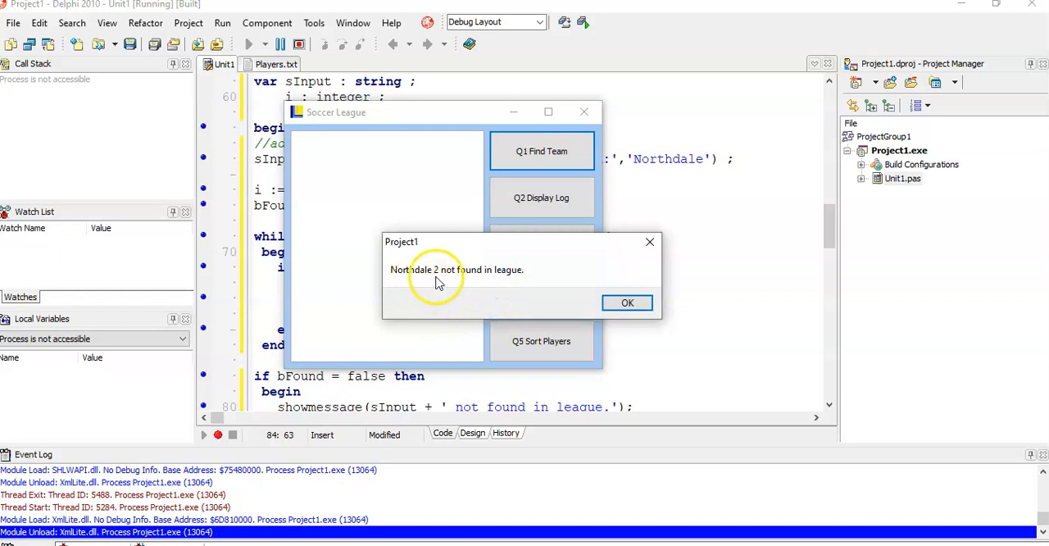
click(626, 301)
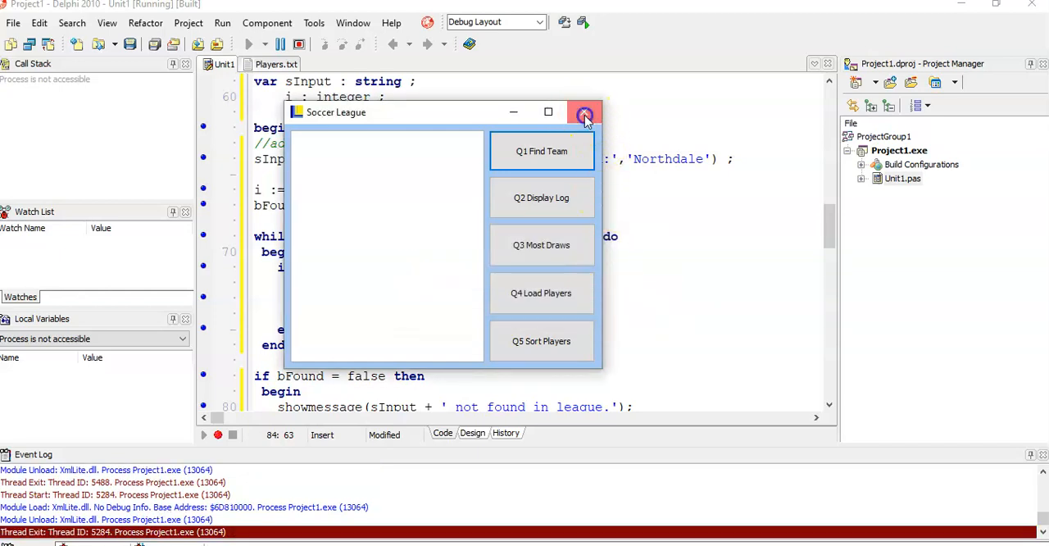
click(583, 112)
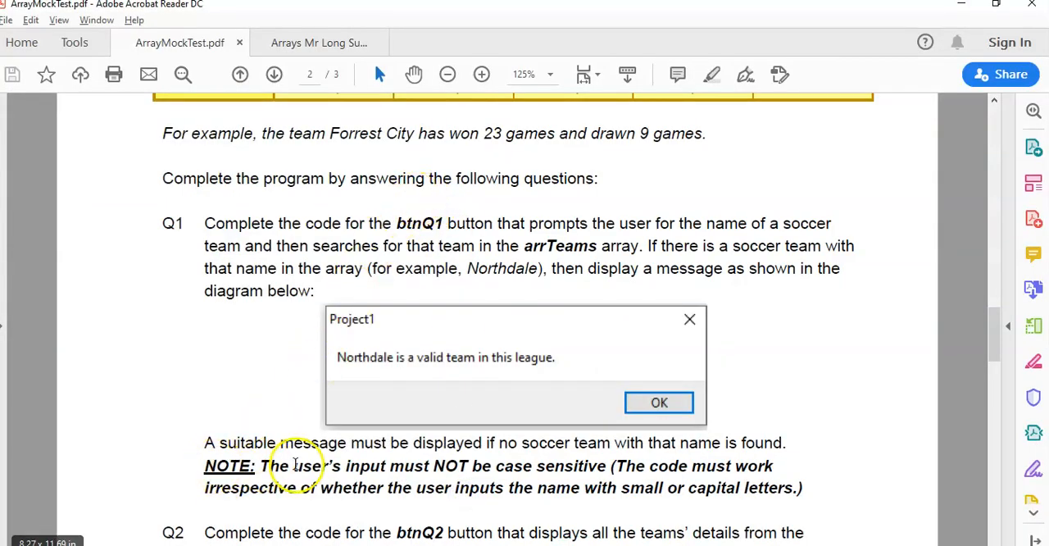
mouse_move(574, 468)
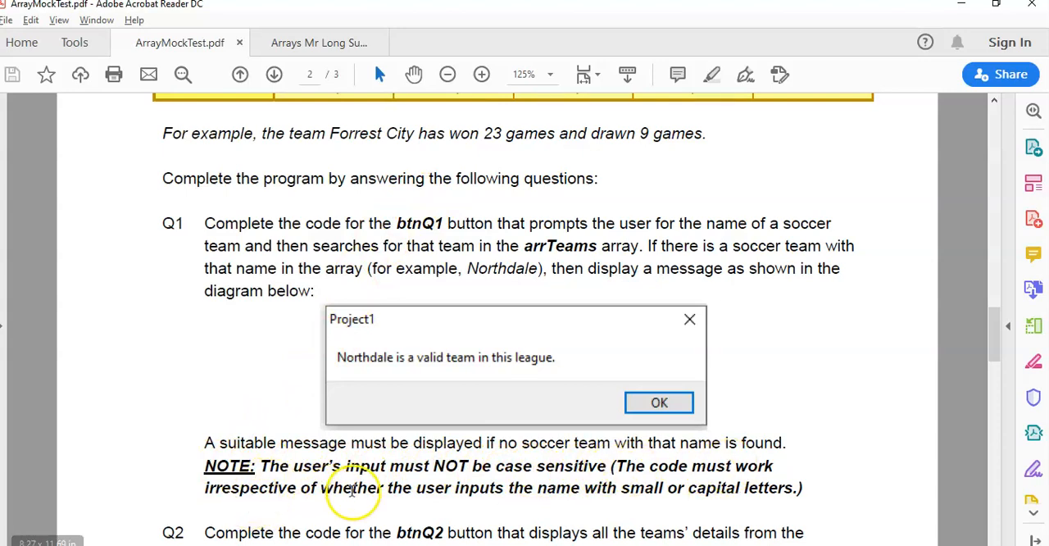
mouse_move(668, 492)
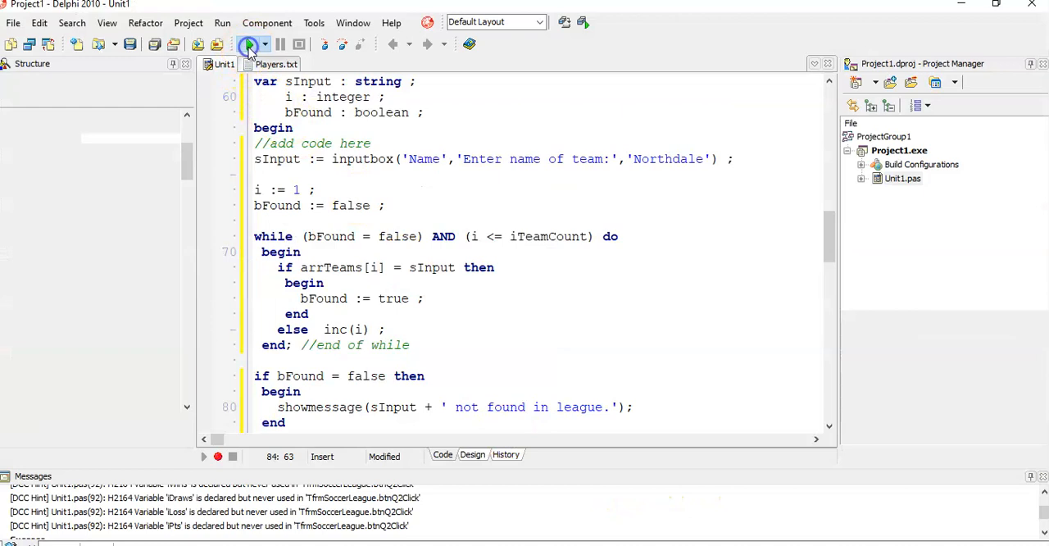
Rerun the app and submit a mixed-case Northdale through Q1 Find Team
click(249, 44)
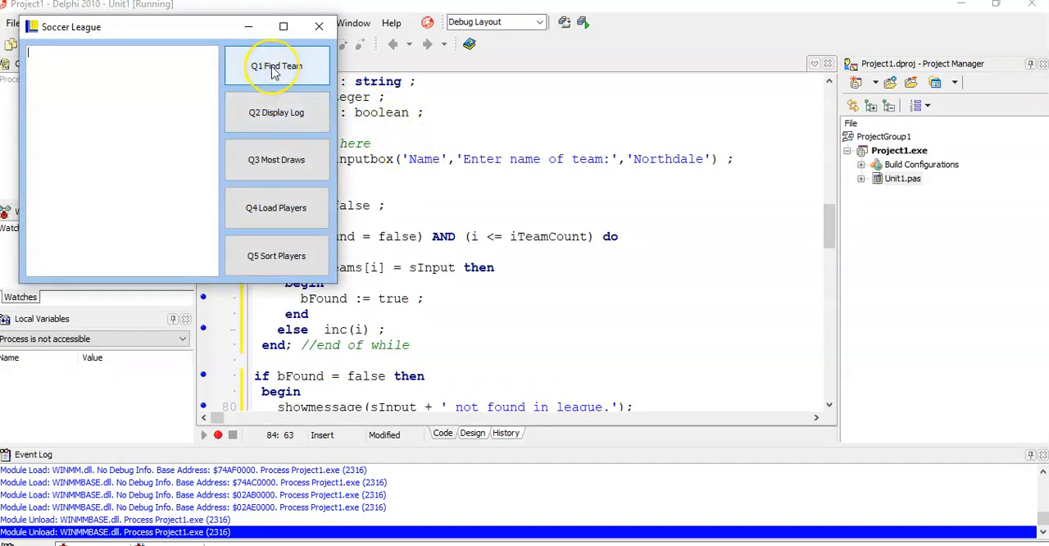
click(275, 66)
text(NorthDAL)
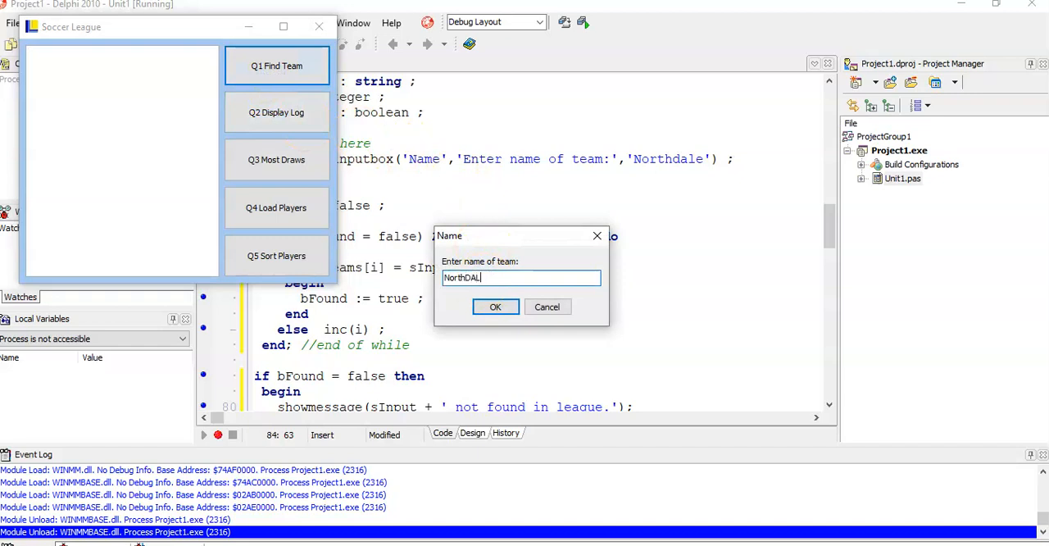
click(494, 307)
text(uppercase()
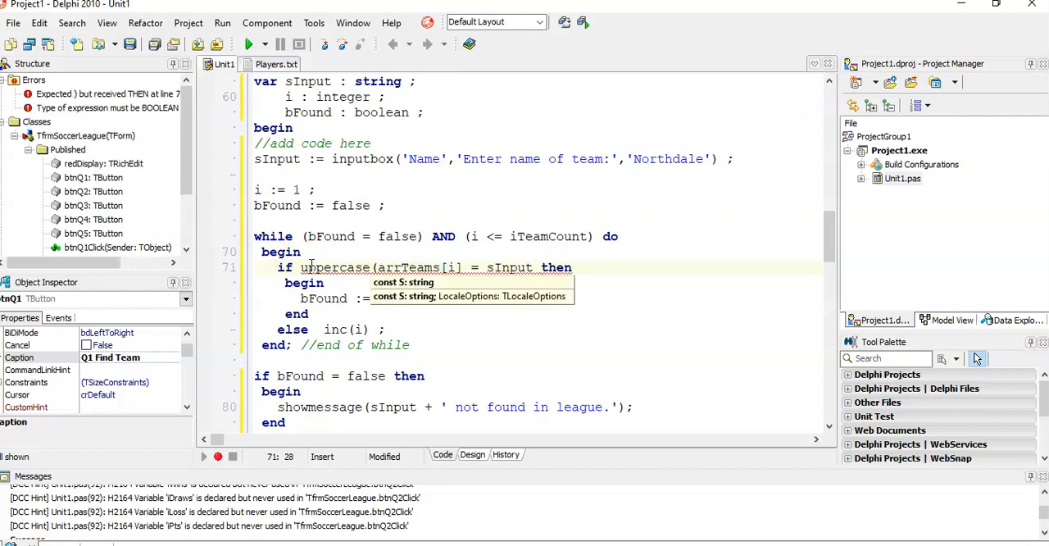
Change line 71 to if uppercase(arrTeams[i]) = uppercase(sInput) then
text())
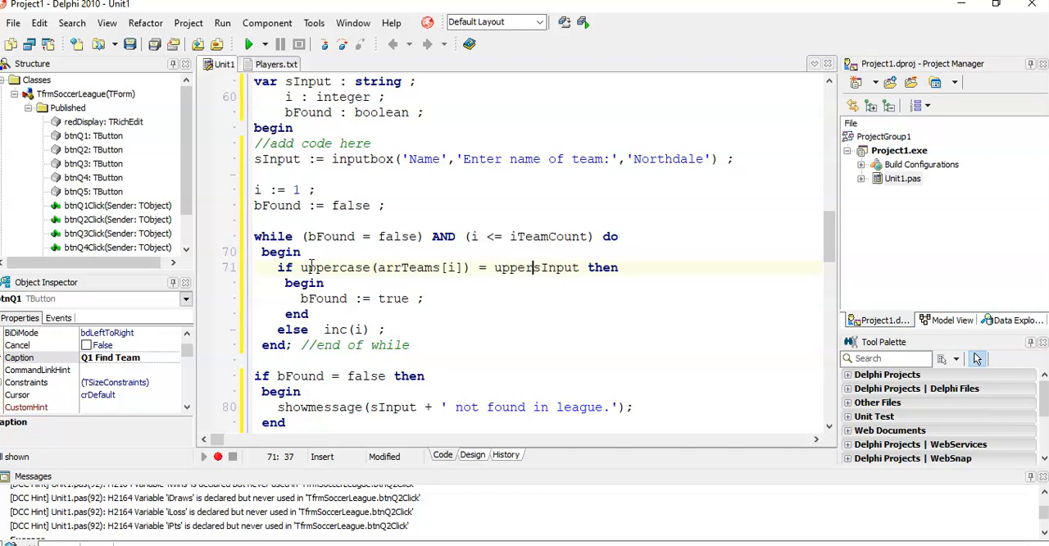
text(()
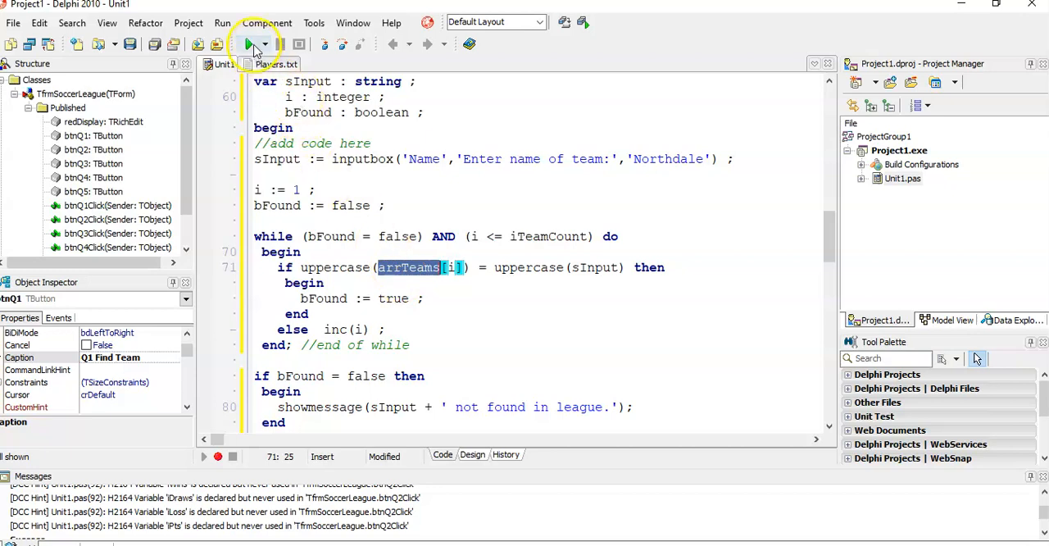
Rerun the app, confirm NorthDALE is reported valid, and close the Soccer League window
click(249, 44)
text(NorthDALE)
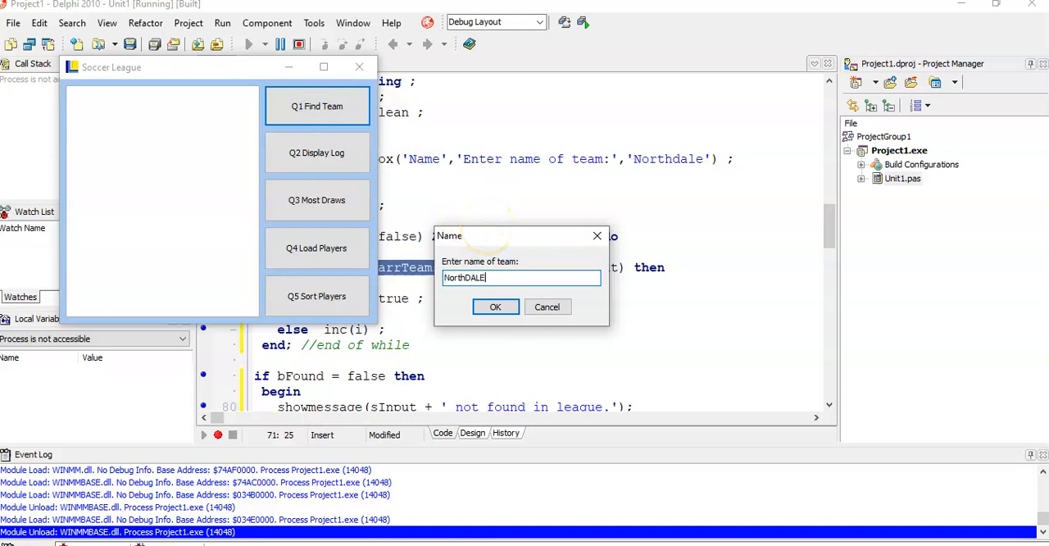
click(495, 306)
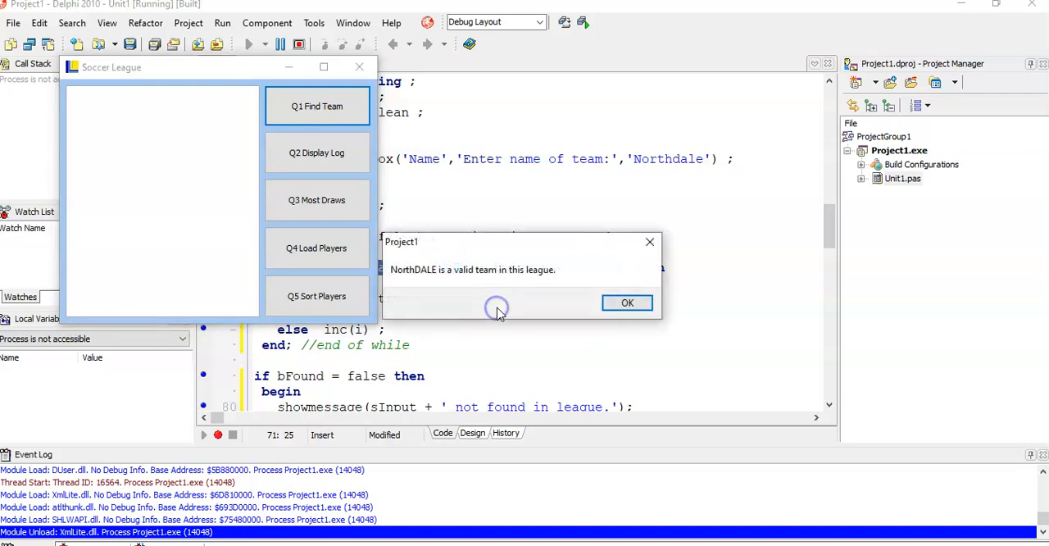
click(626, 301)
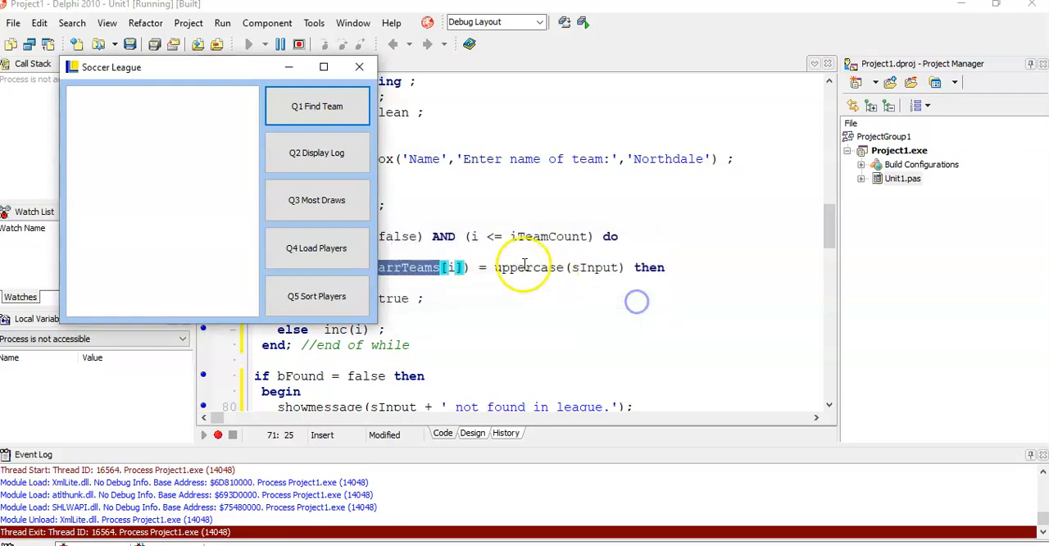
click(357, 65)
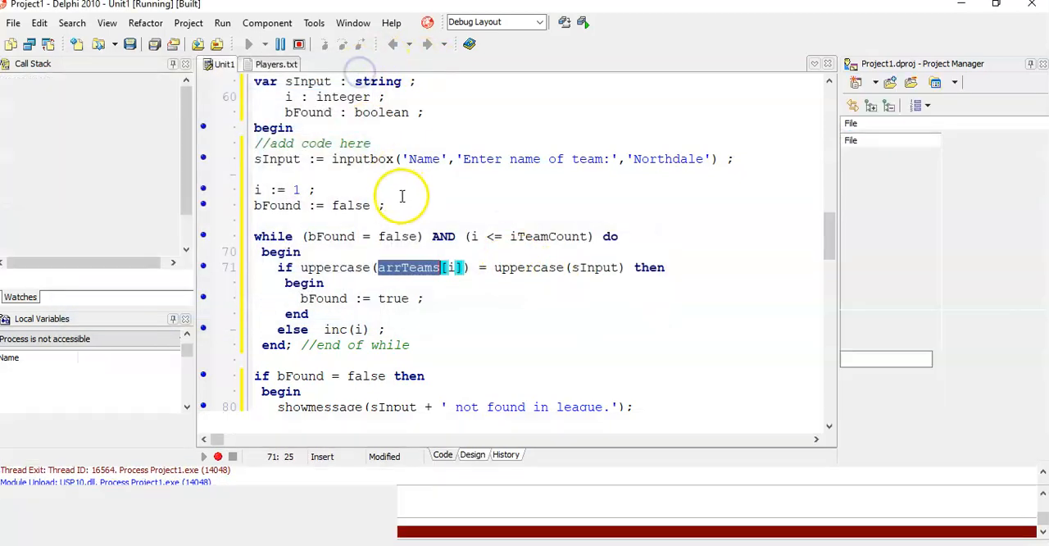